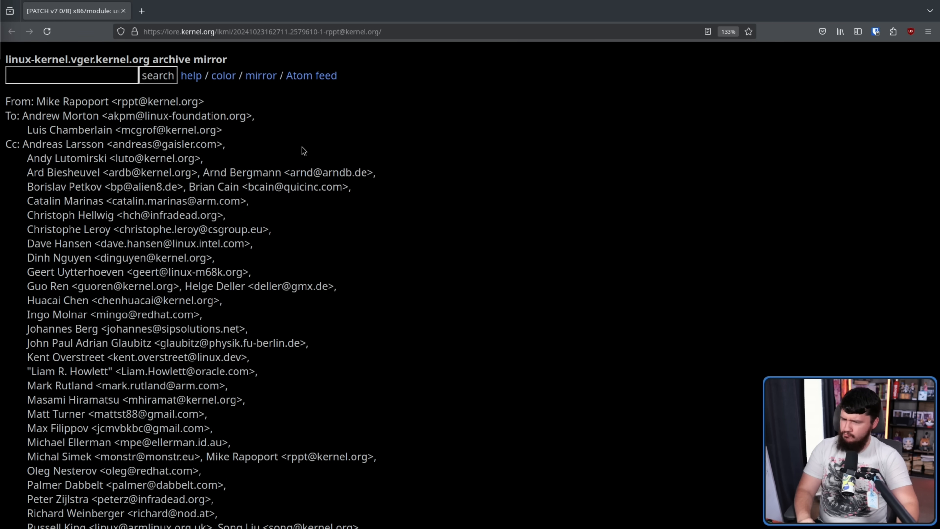
Step: Highlight ROX in the v7 cover letter and open the 'Since RFC' link in a new tab
scroll(down, 3)
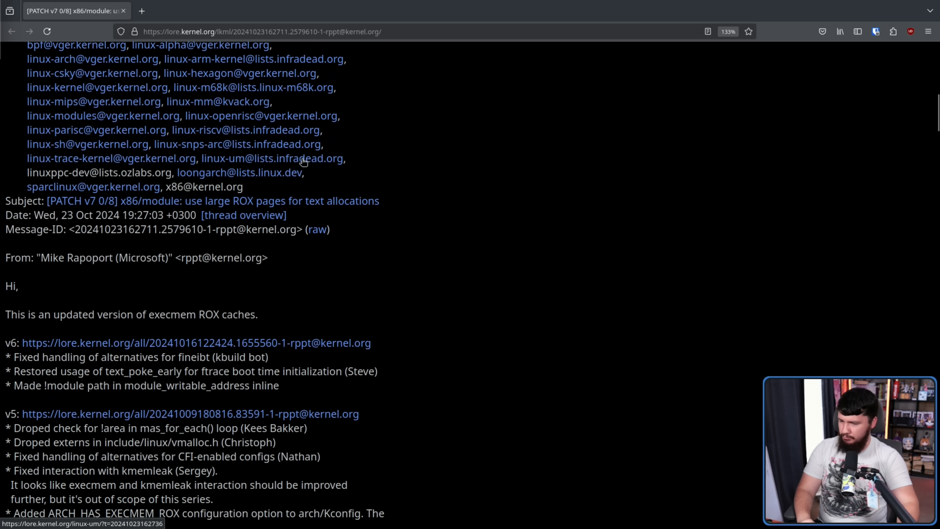
double_click(140, 257)
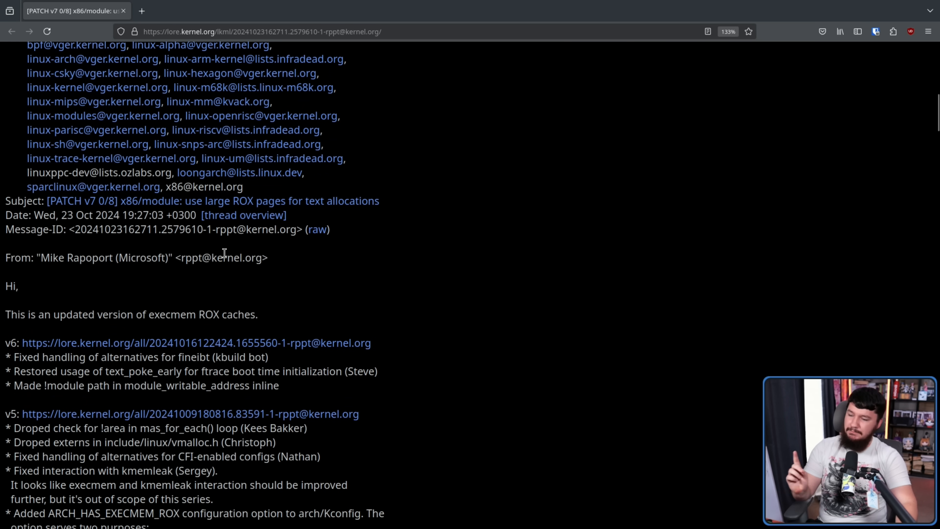
double_click(233, 258)
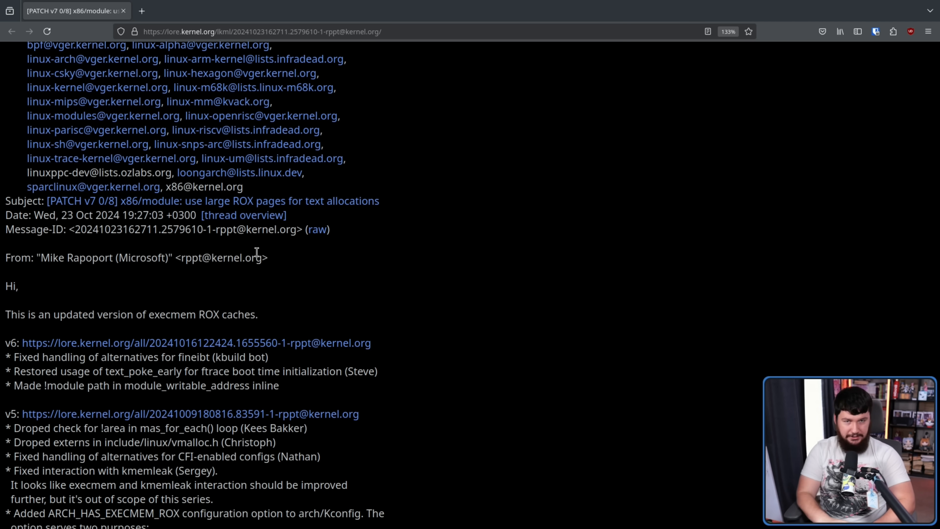
mouse_move(227, 144)
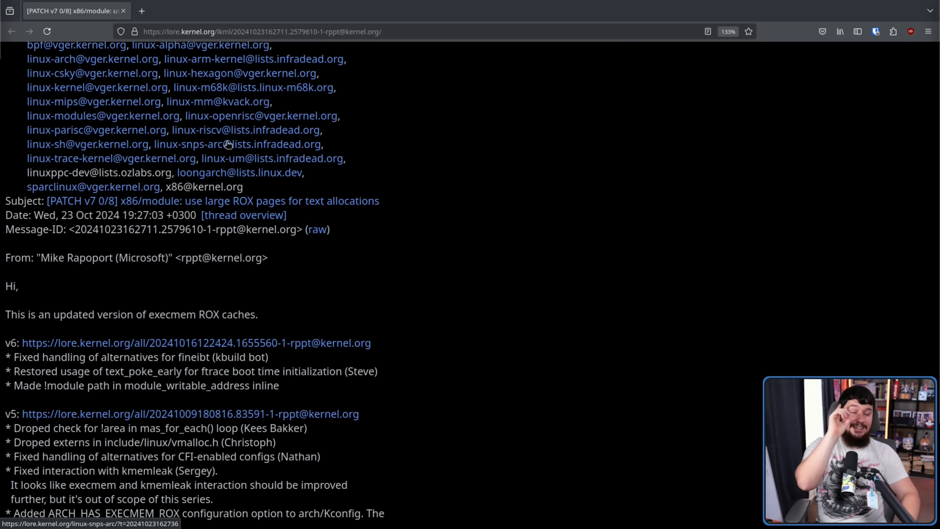
mouse_move(122, 109)
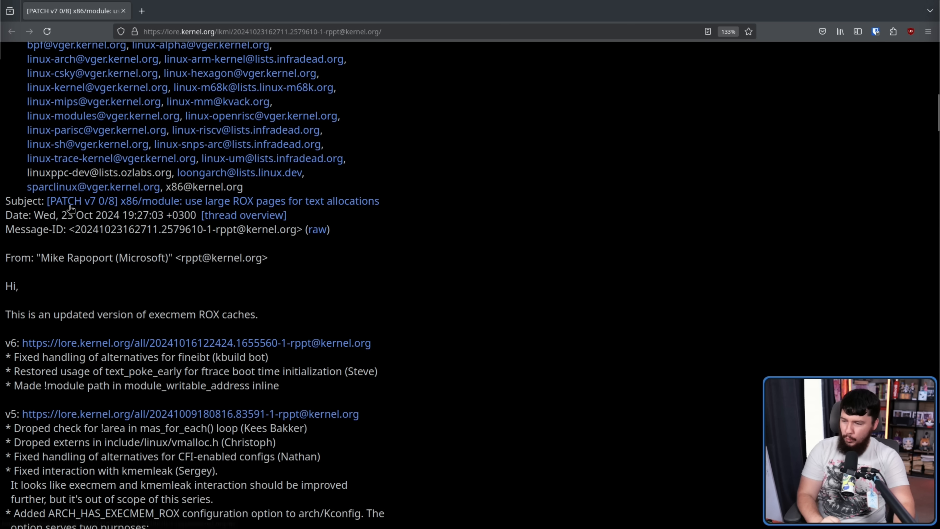
mouse_move(84, 205)
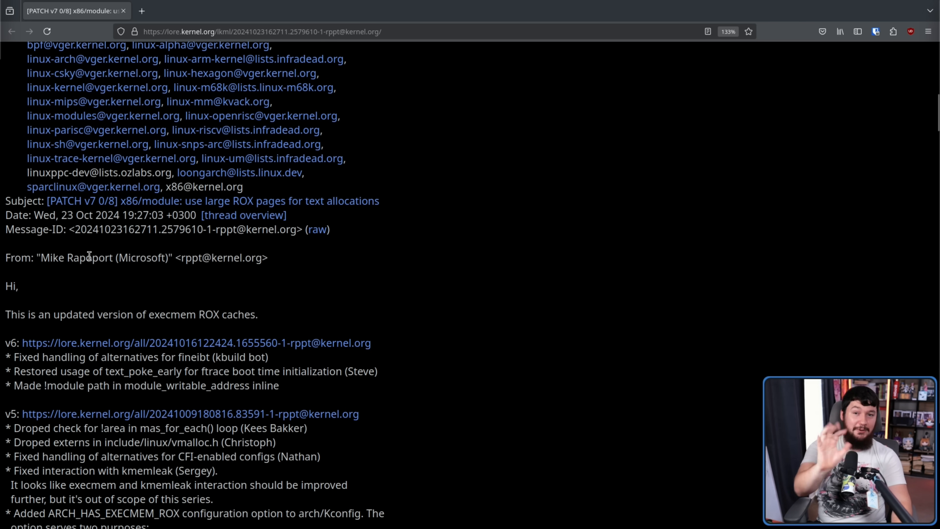
scroll(down, 3)
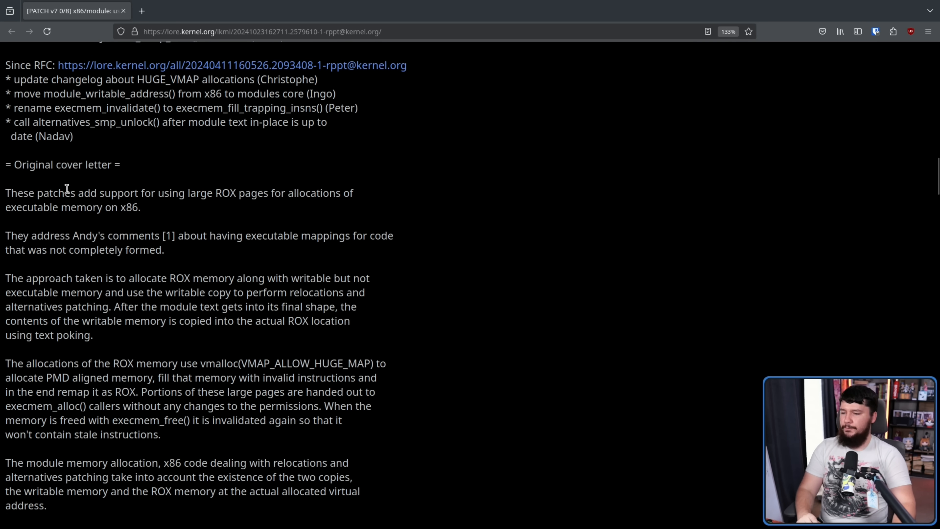
mouse_move(72, 182)
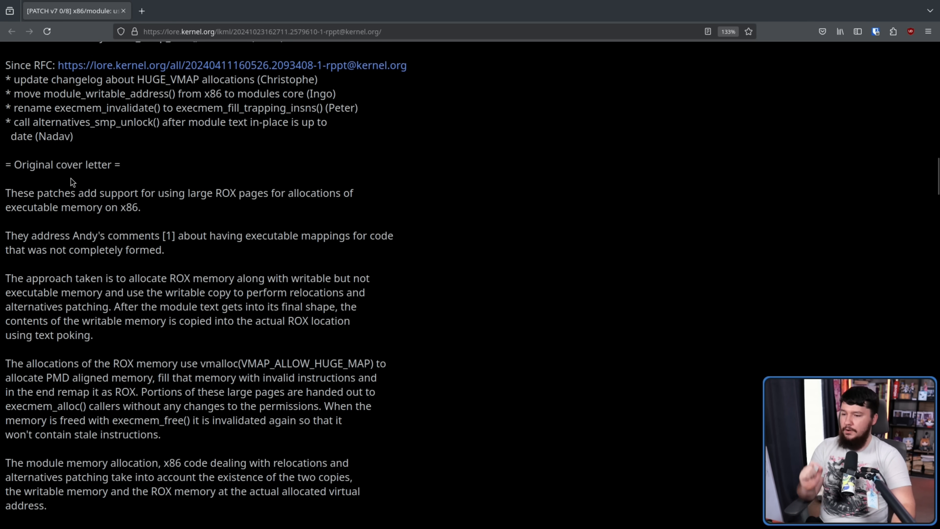
mouse_move(71, 164)
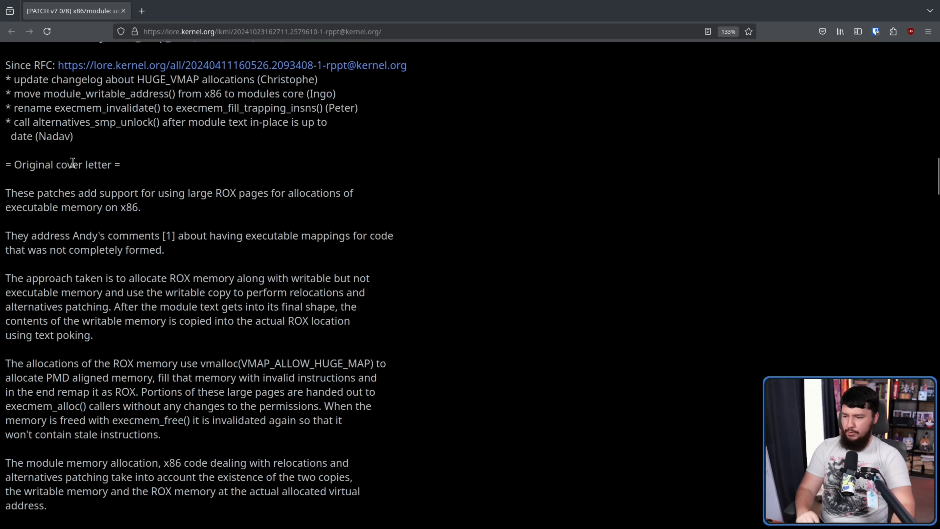
double_click(226, 193)
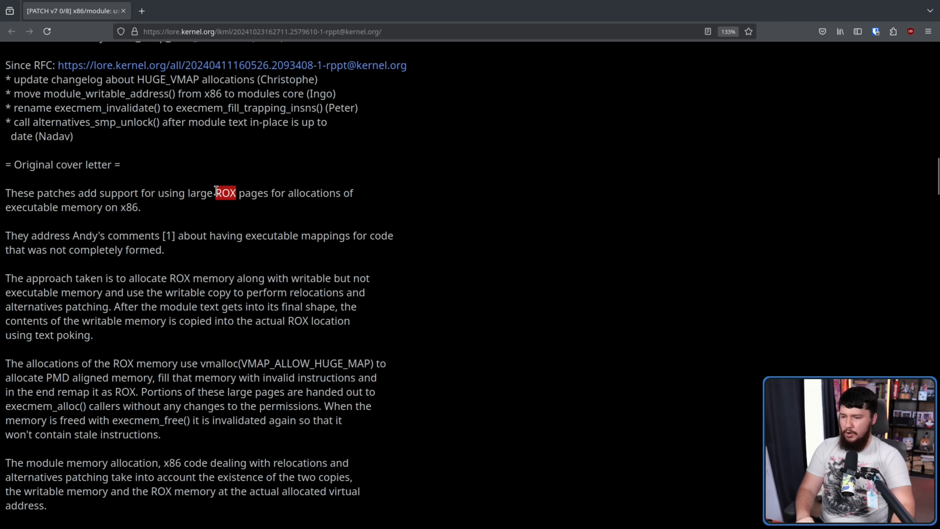
click(239, 193)
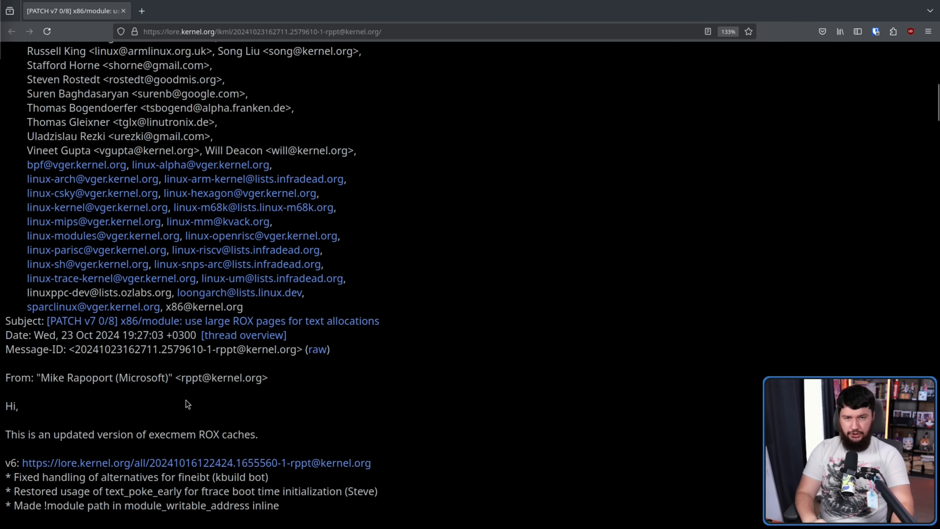
mouse_move(188, 415)
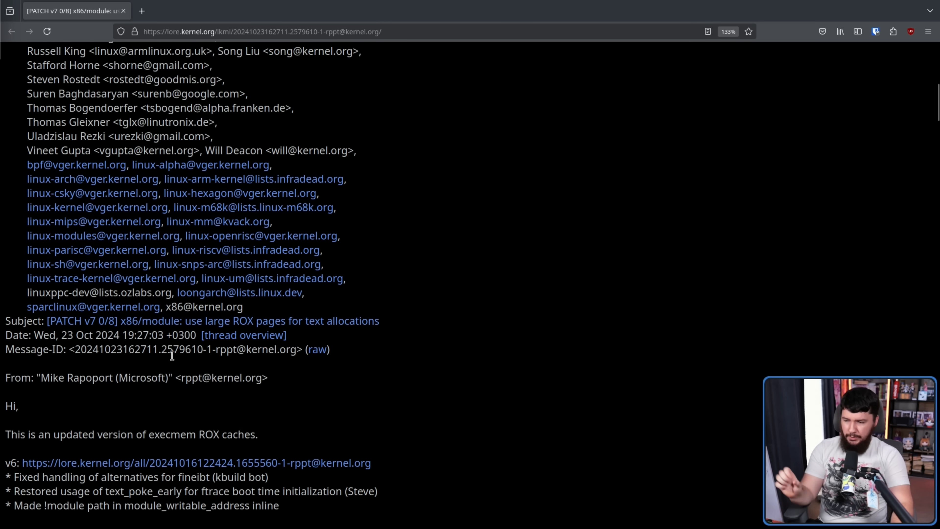
mouse_move(178, 341)
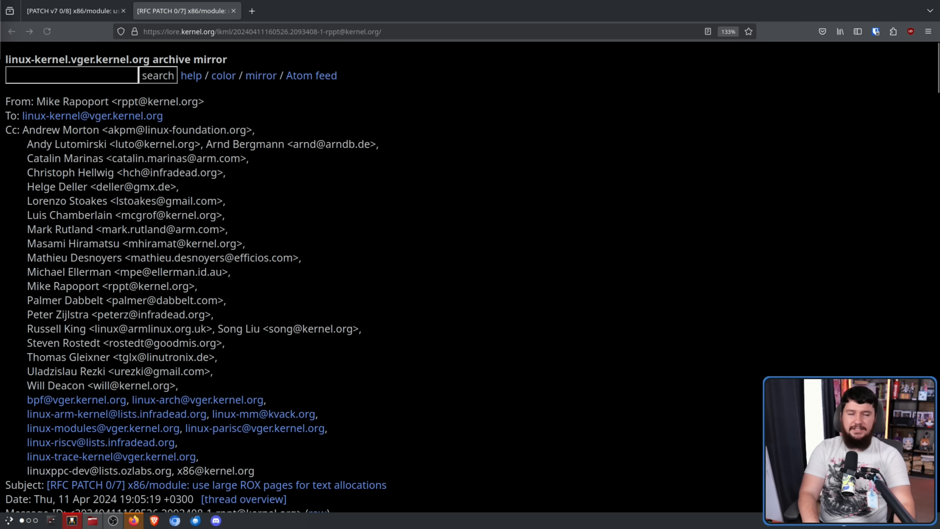
Step: Read the RFC PATCH 0/7 cover letter and highlight IBM in the From line
scroll(down, 3)
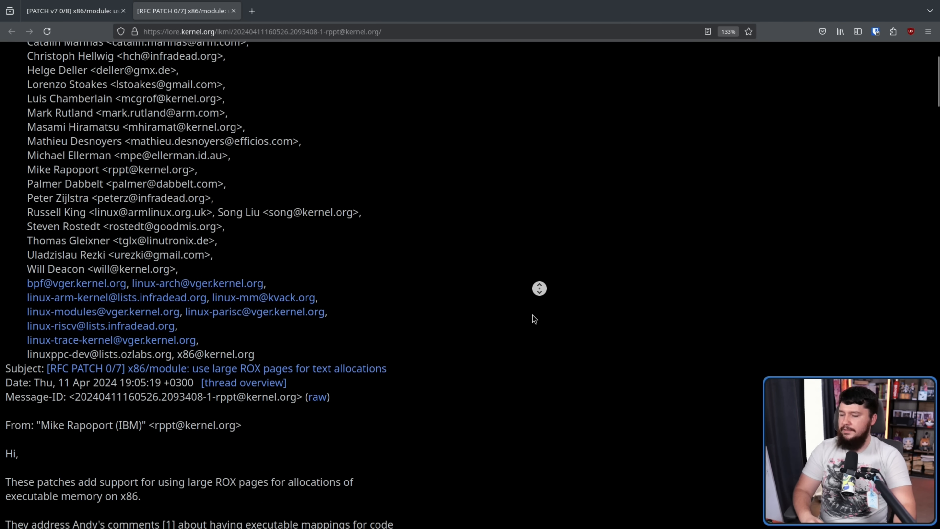
scroll(down, 3)
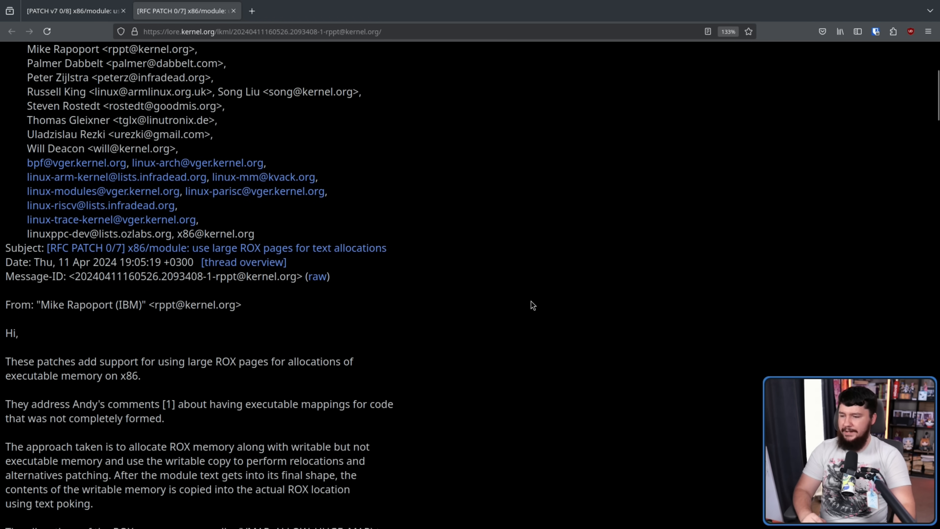
double_click(128, 304)
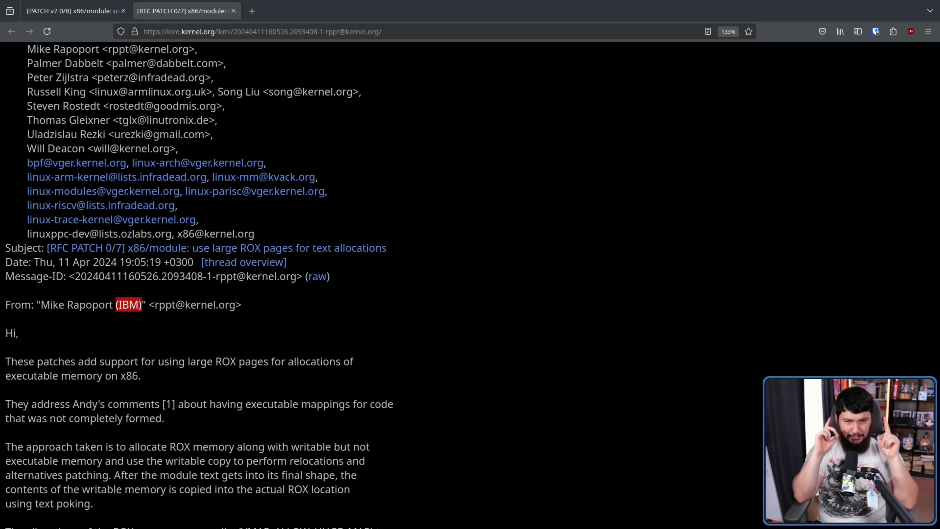
scroll(down, 3)
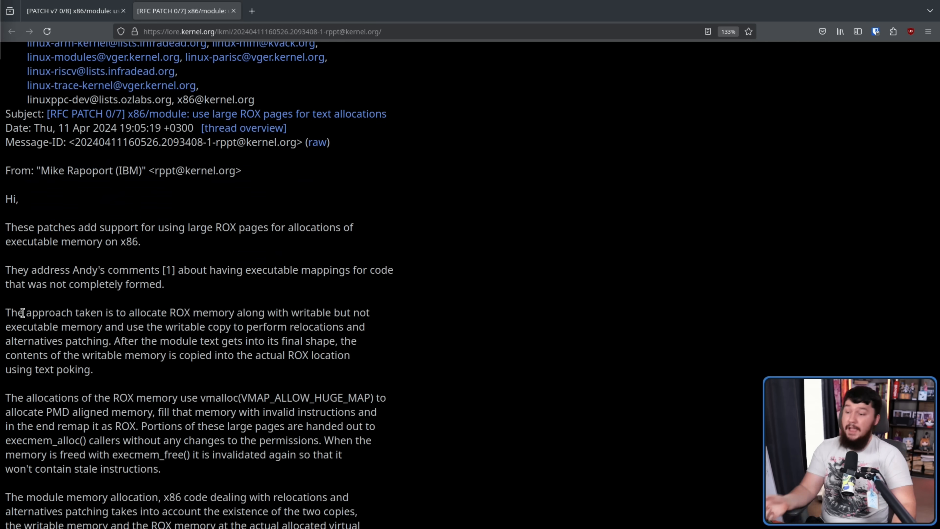
mouse_move(313, 294)
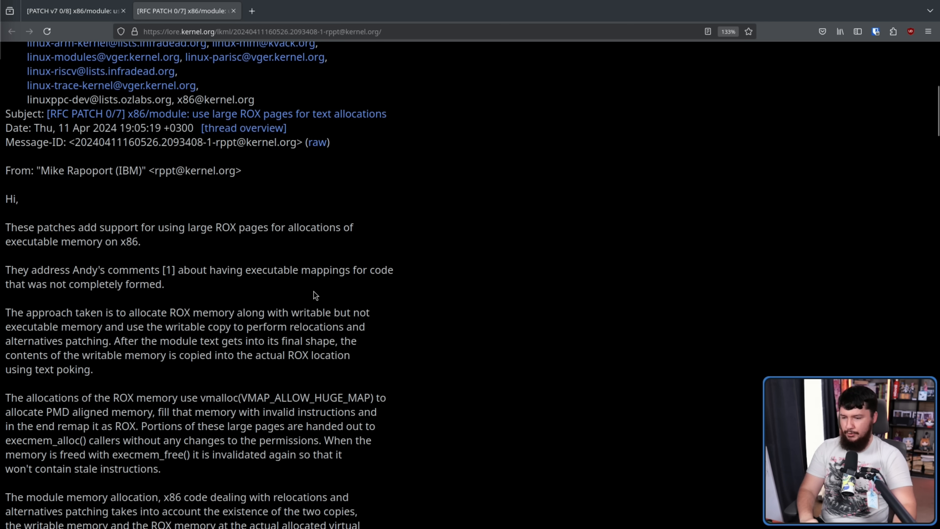
mouse_move(116, 326)
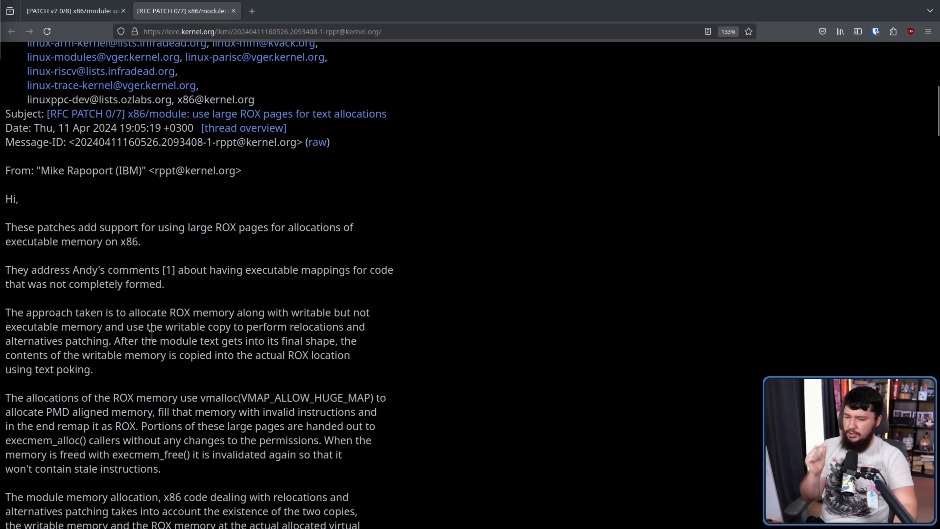
mouse_move(166, 359)
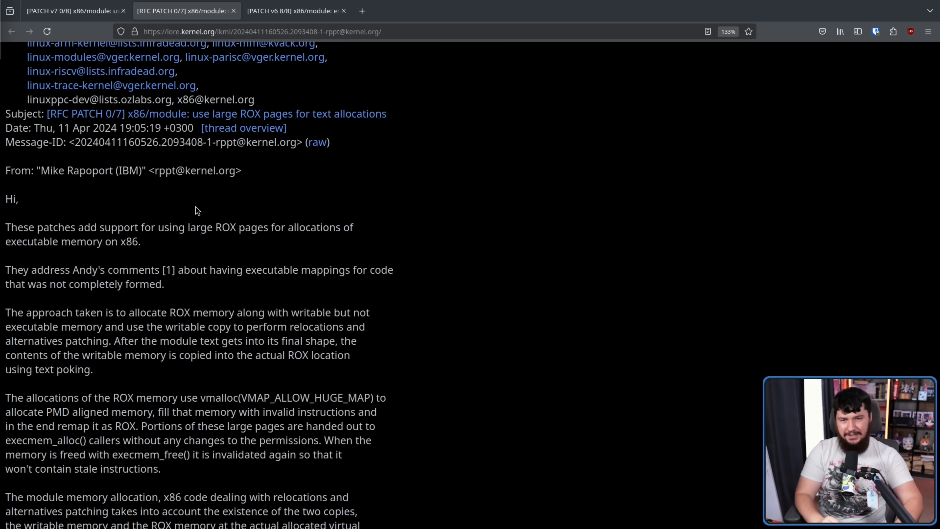
mouse_move(225, 192)
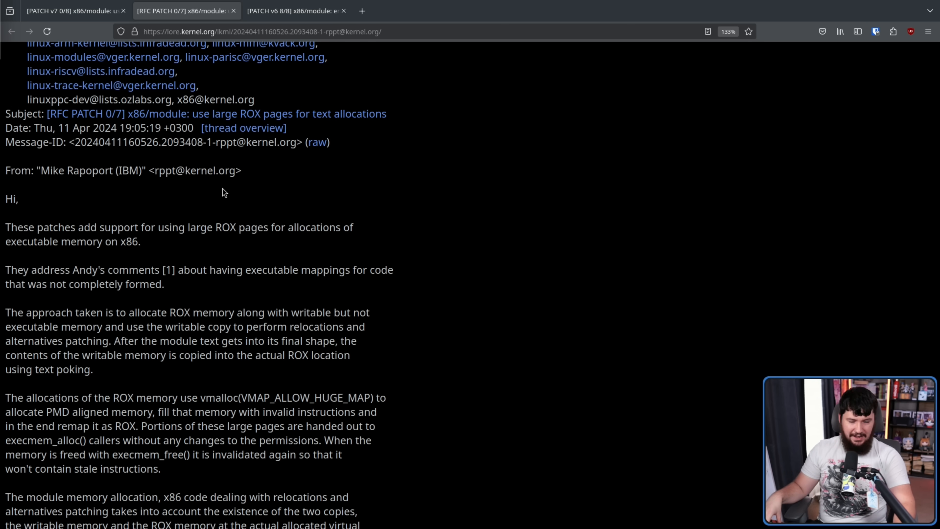
mouse_move(301, 5)
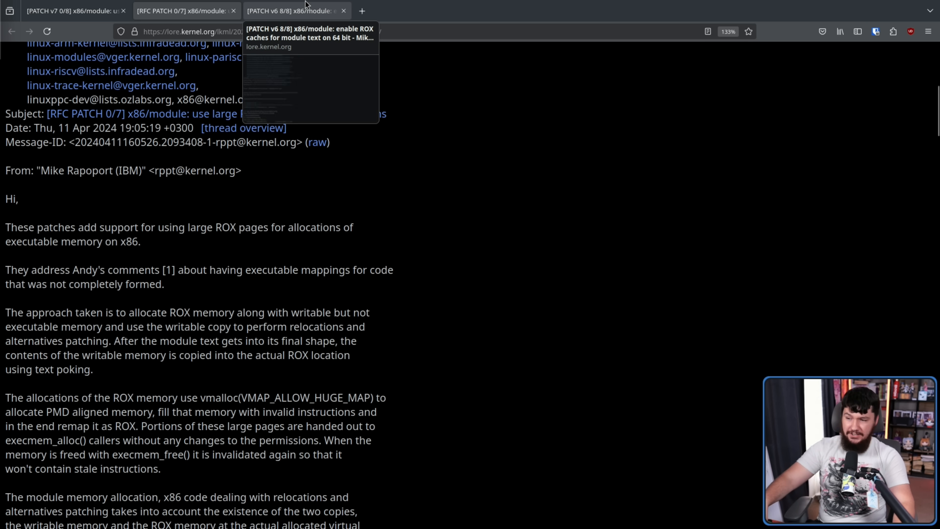
Step: Switch to the [PATCH v6 8/8] tab showing the ROX caches for module text patch
click(293, 11)
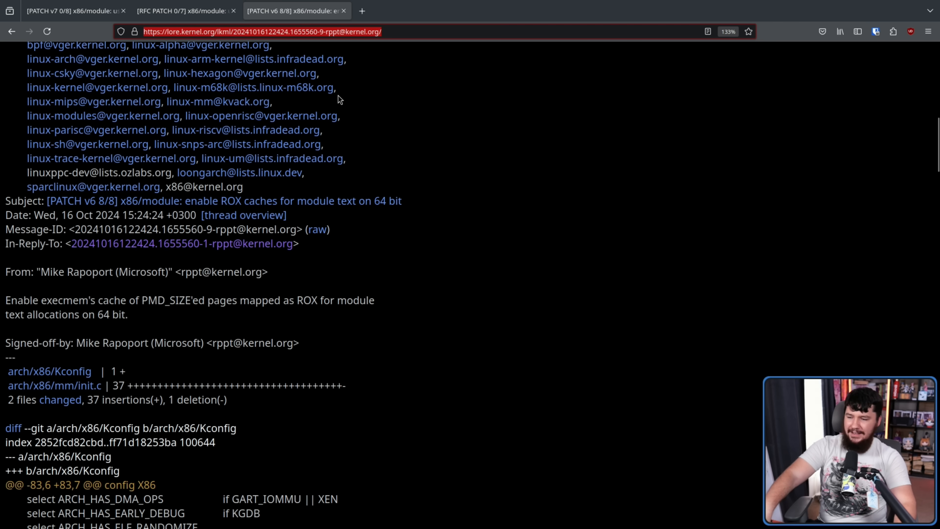
mouse_move(341, 155)
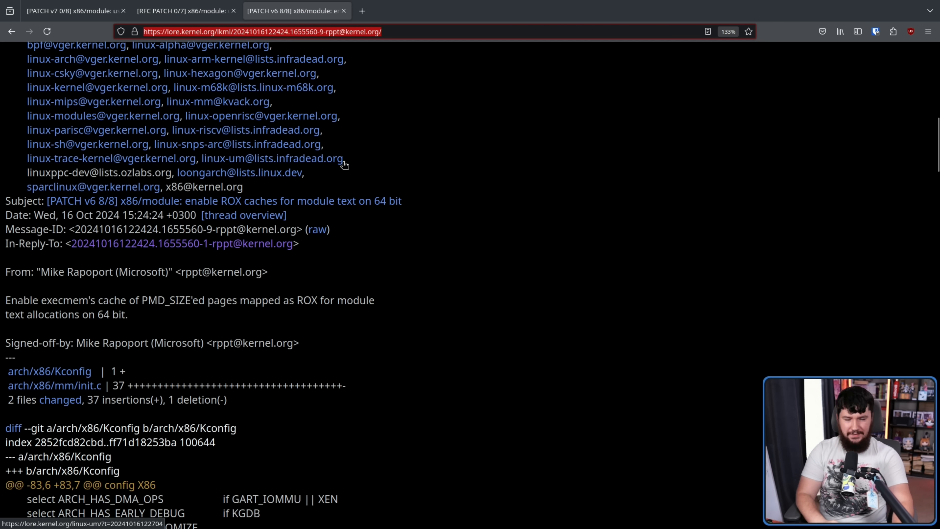
mouse_move(265, 223)
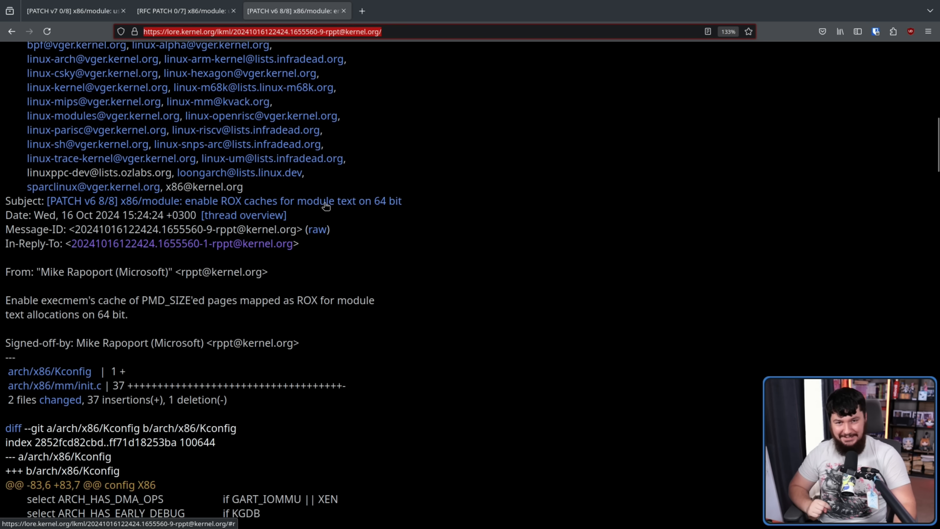
mouse_move(327, 210)
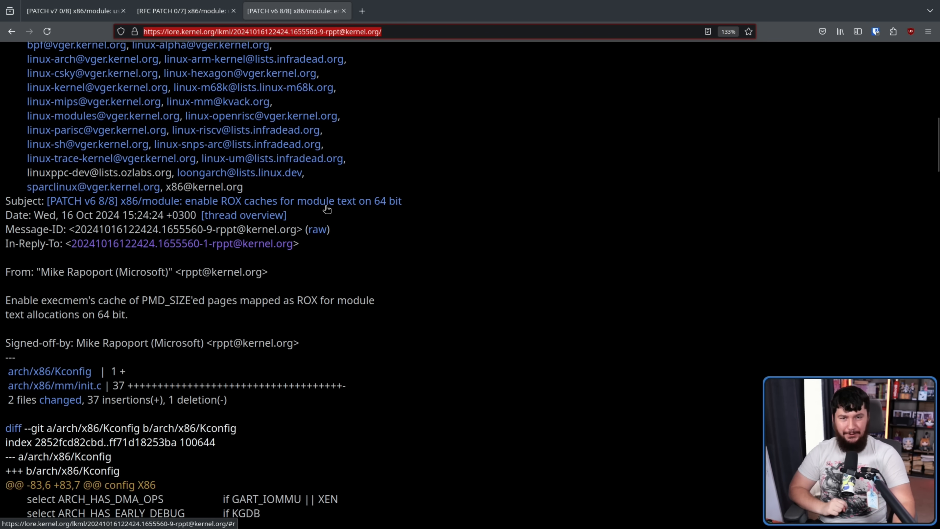
click(68, 11)
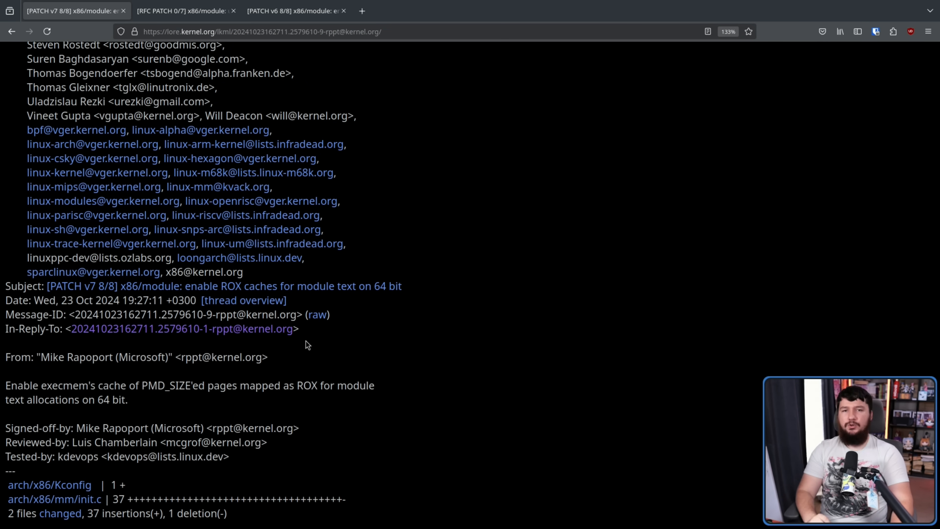
mouse_move(260, 338)
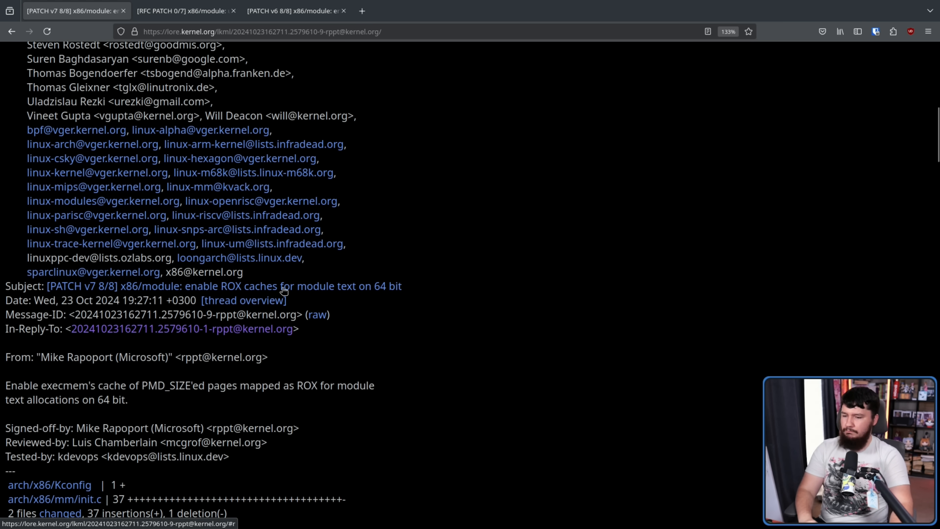
scroll(down, 3)
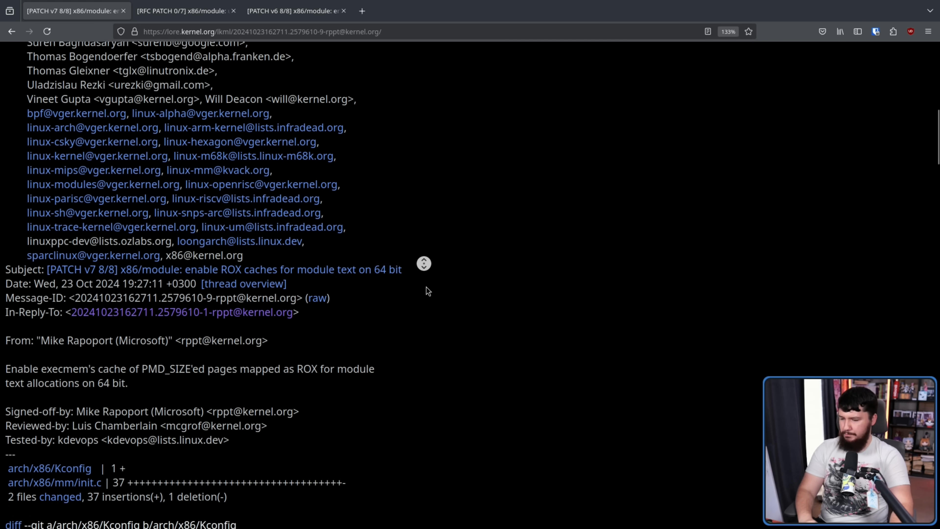
scroll(down, 3)
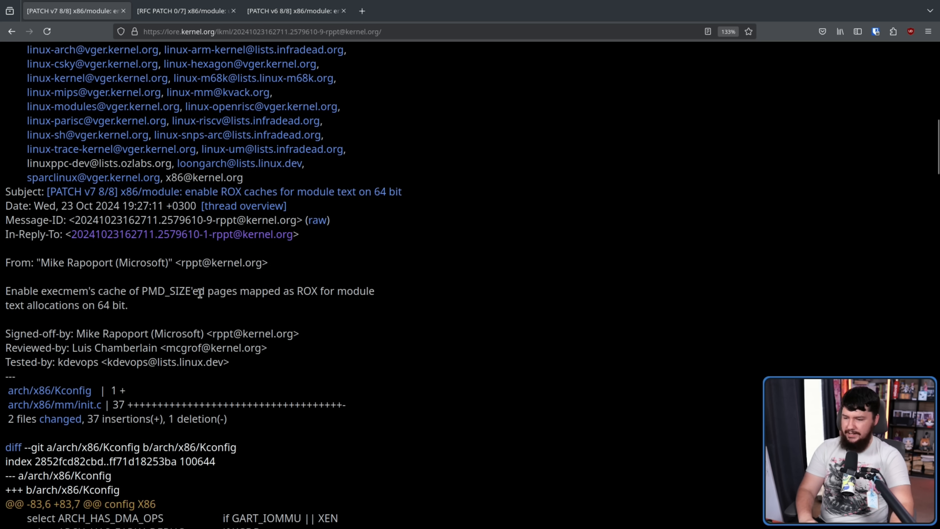
mouse_move(328, 294)
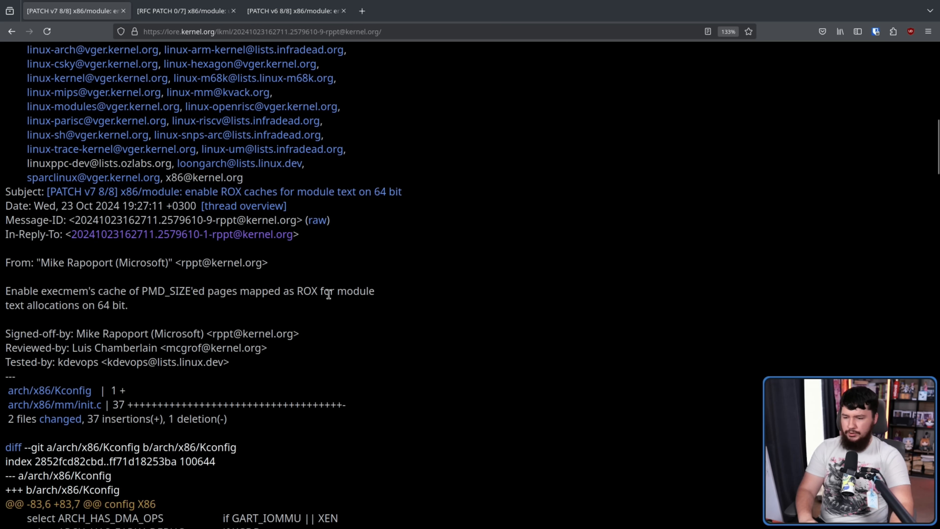
mouse_move(132, 307)
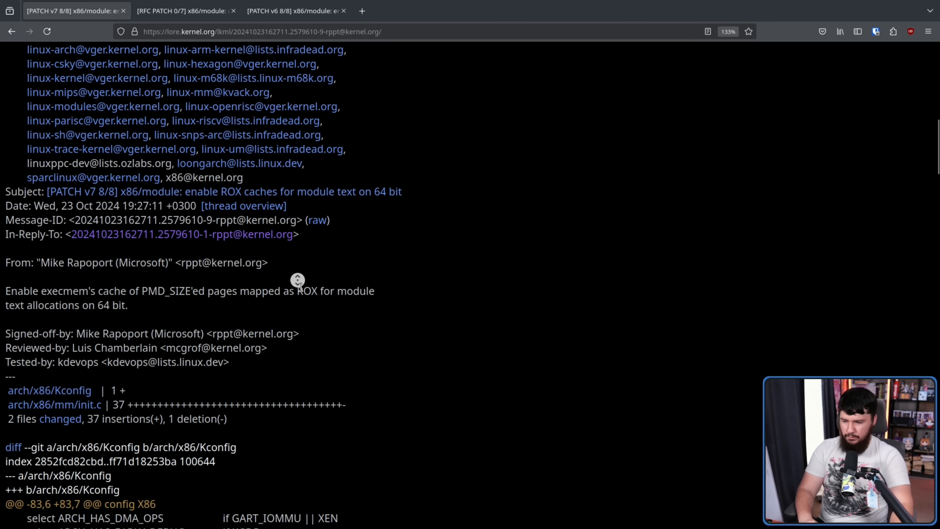
scroll(down, 3)
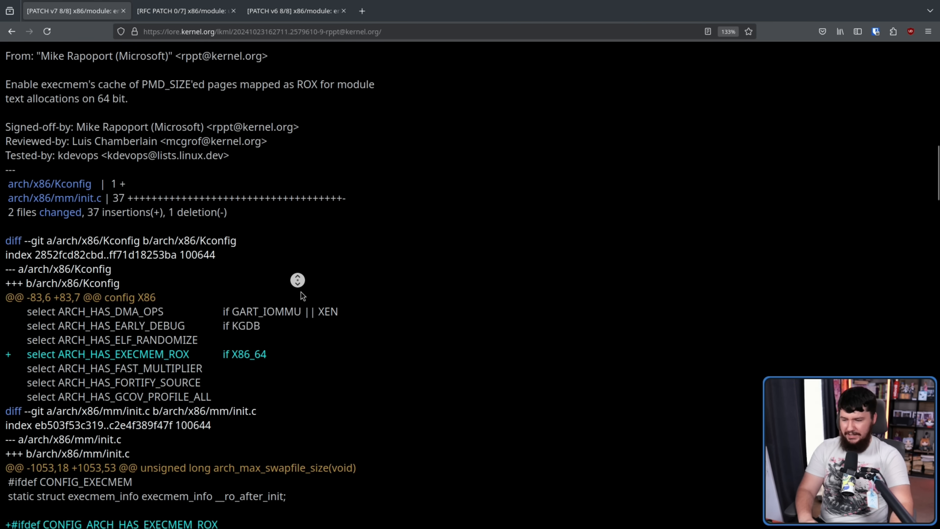
scroll(down, 3)
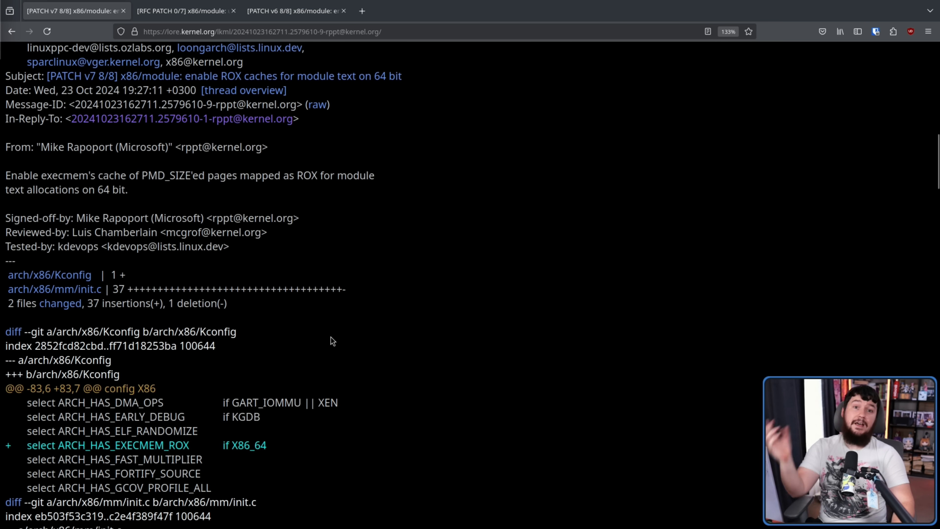
drag(72, 232, 268, 232)
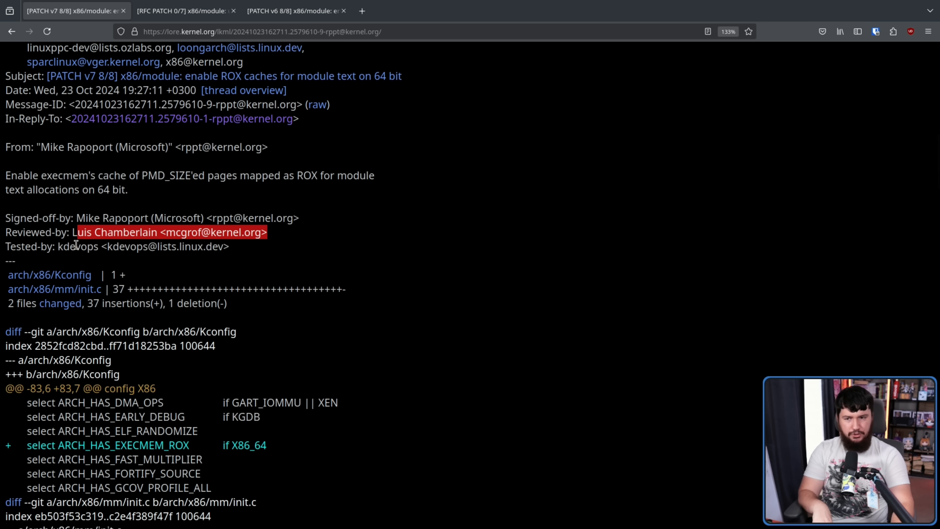
mouse_move(260, 285)
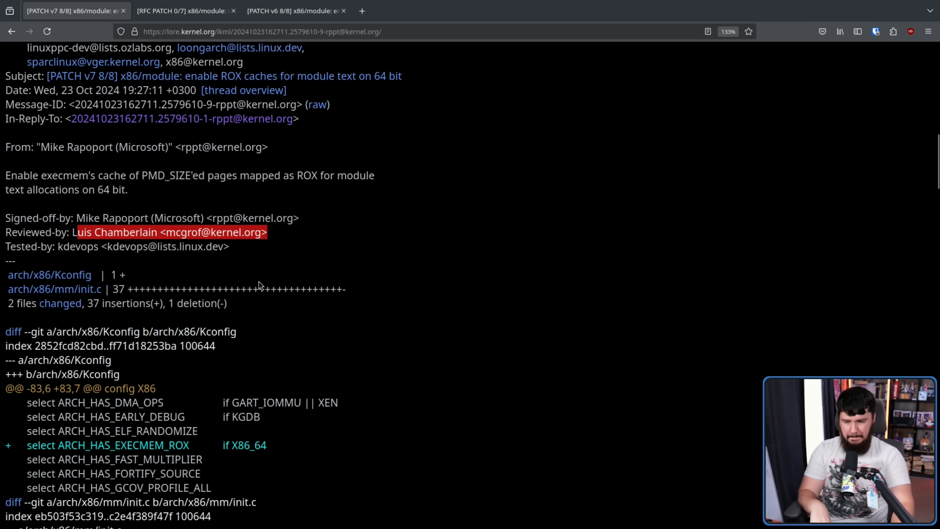
click(275, 233)
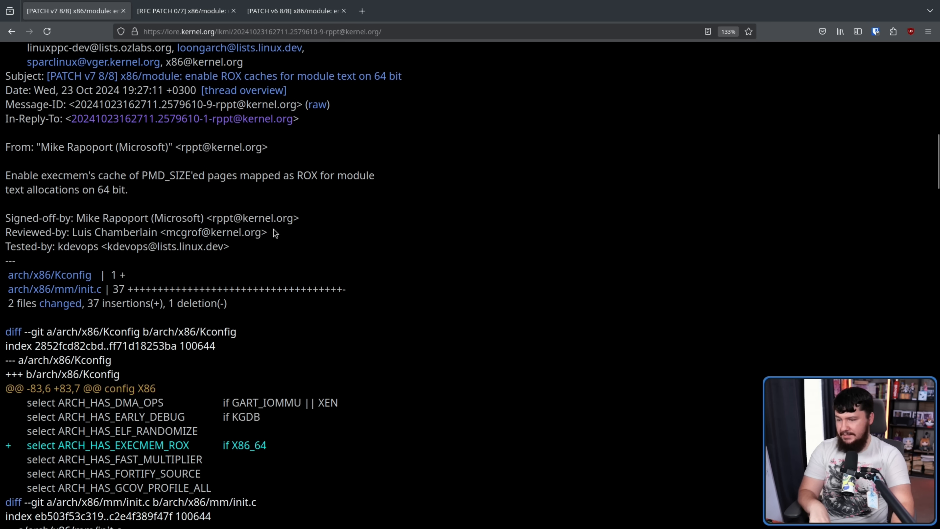
drag(70, 232, 268, 232)
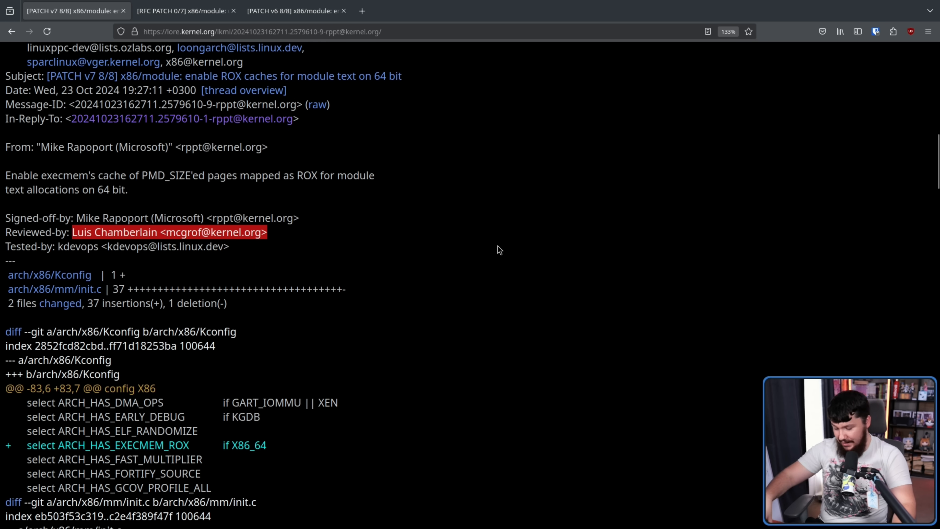
mouse_move(488, 254)
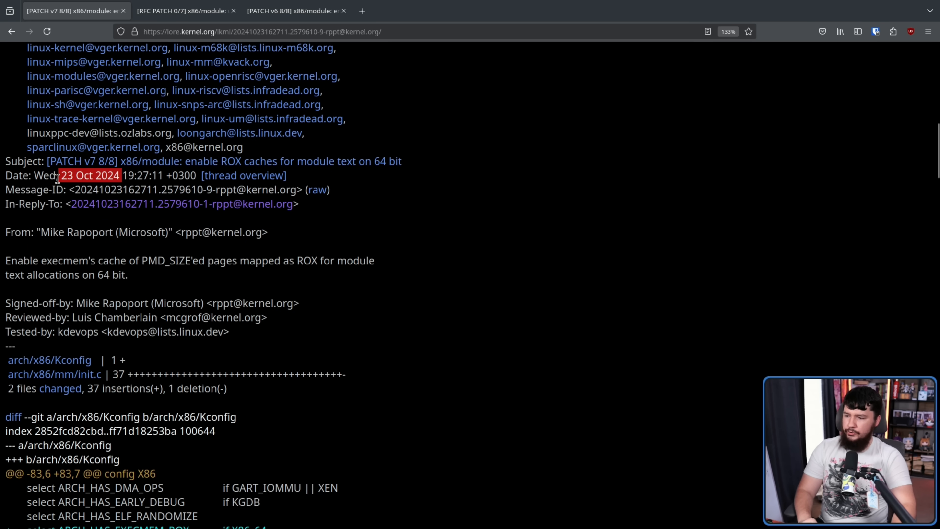
scroll(down, 3)
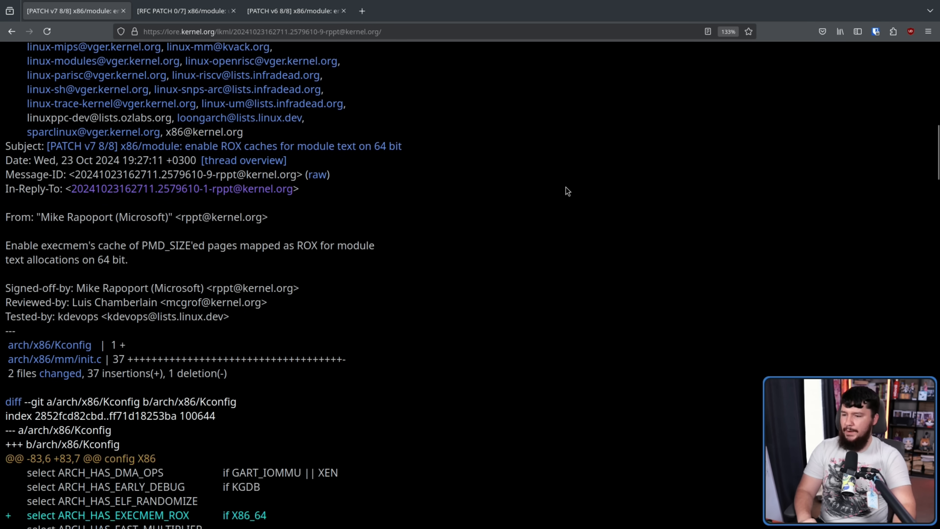
scroll(down, 3)
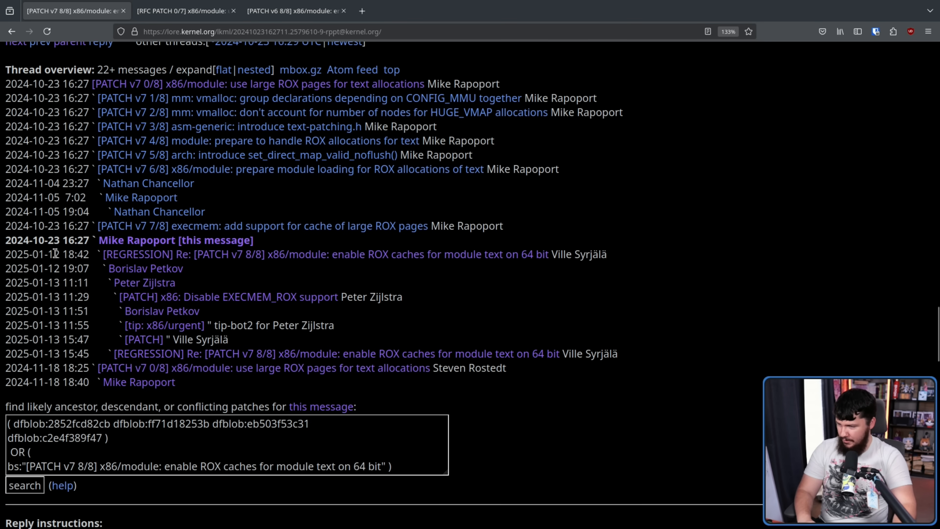
Step: Open the first [REGRESSION] Re: [PATCH v7 8/8] reply from the thread overview
drag(18, 254, 59, 254)
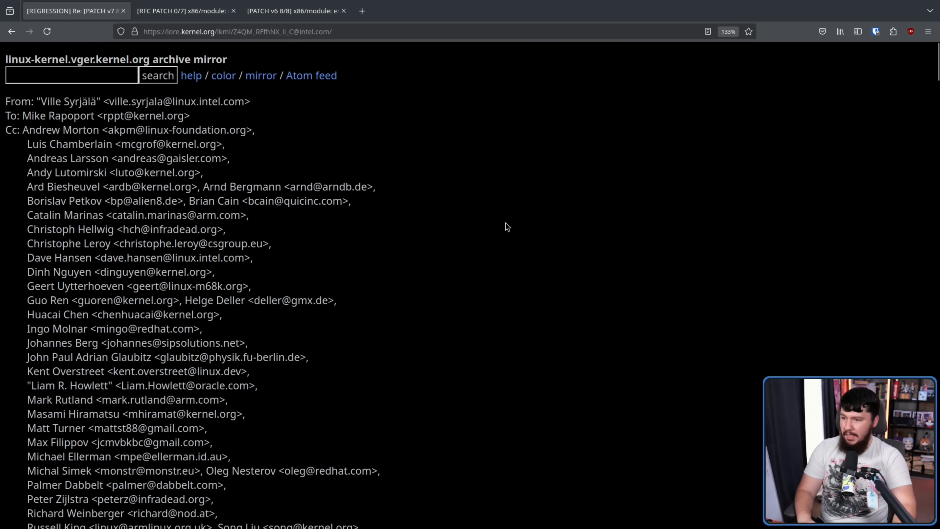
mouse_move(419, 202)
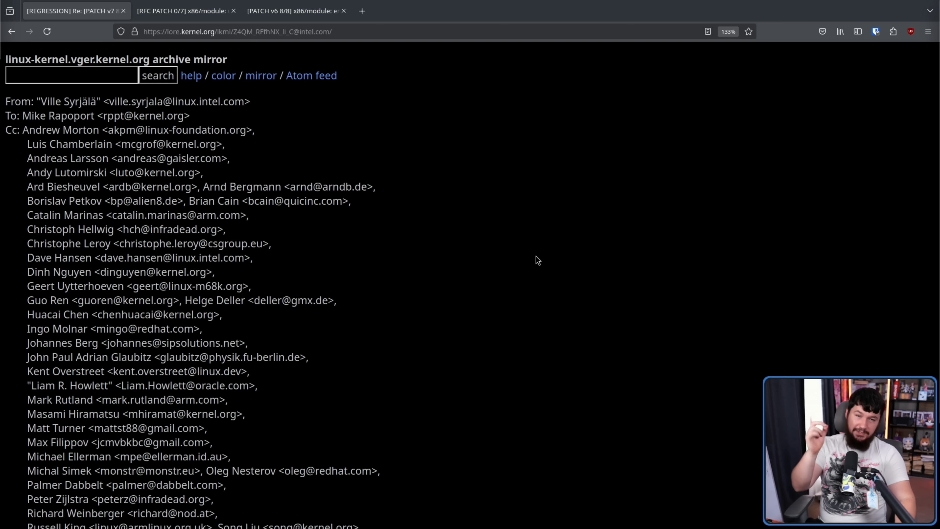
mouse_move(492, 200)
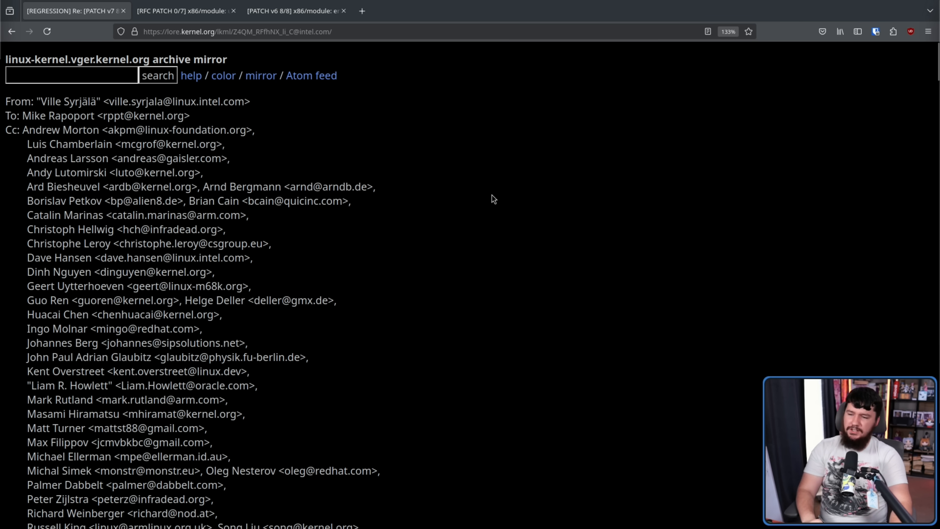
scroll(down, 3)
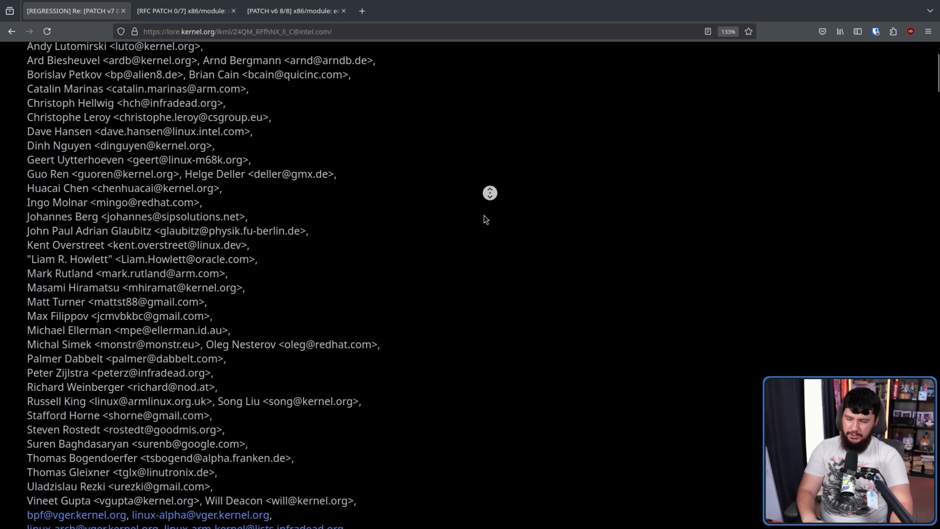
scroll(down, 3)
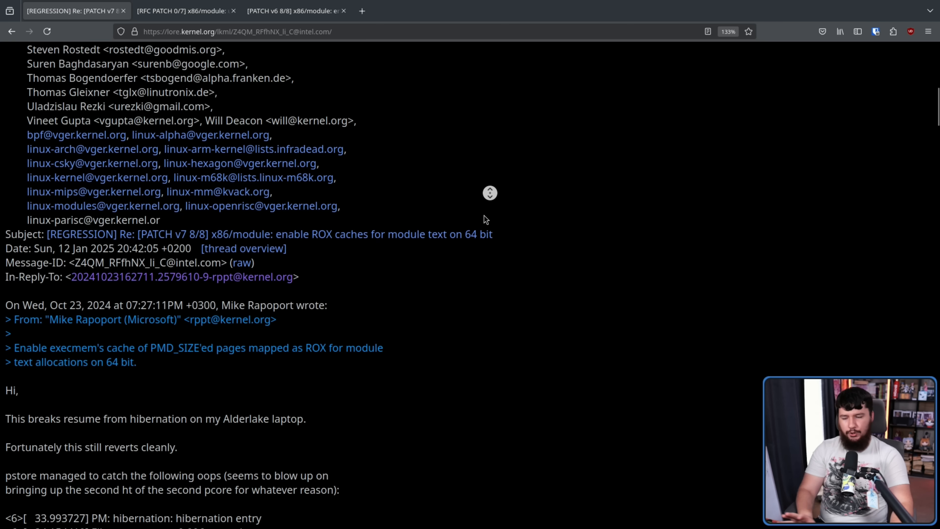
scroll(down, 3)
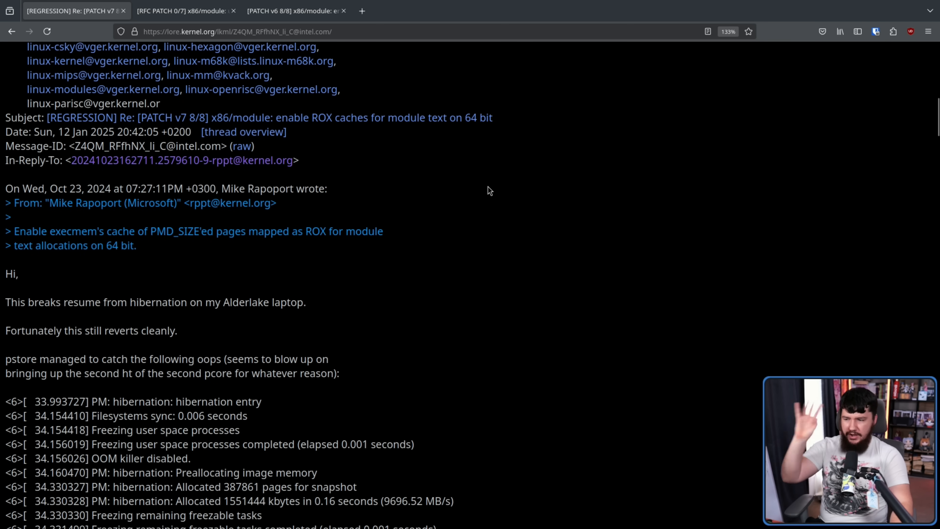
mouse_move(124, 220)
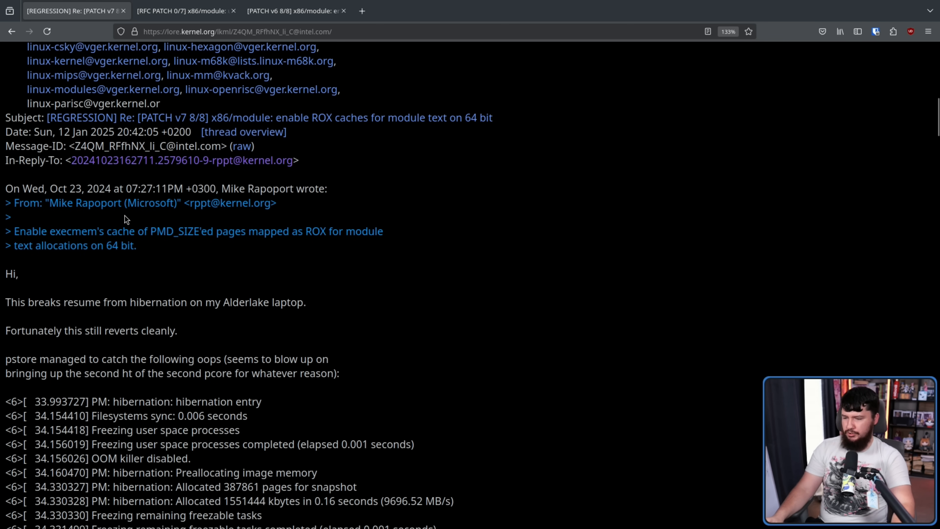
mouse_move(249, 280)
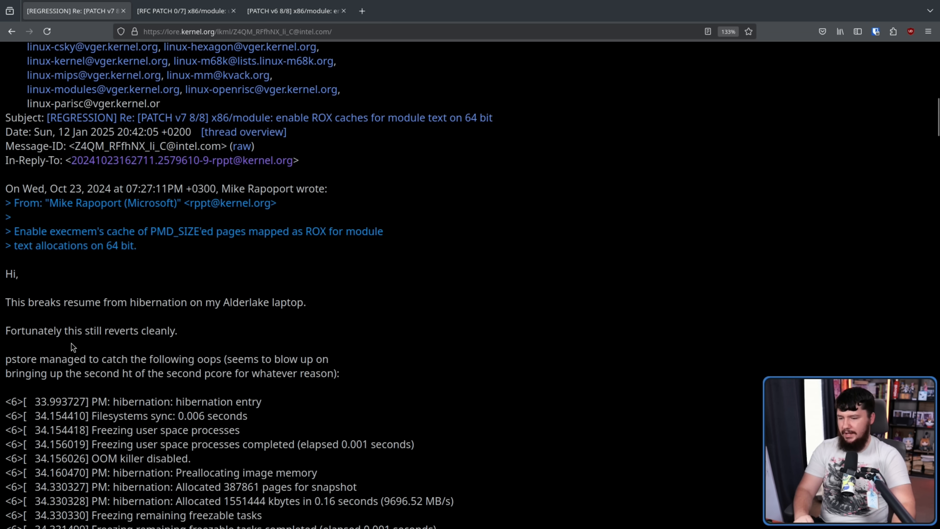
mouse_move(166, 365)
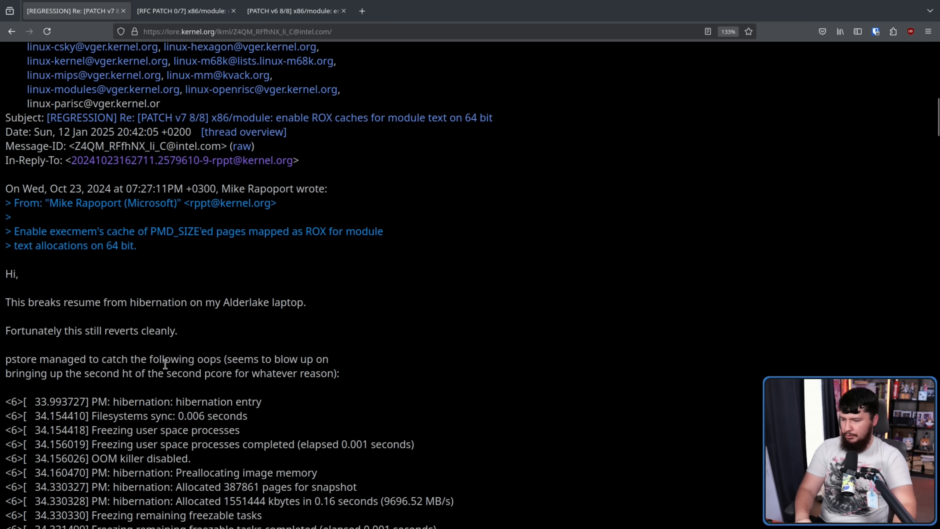
mouse_move(150, 373)
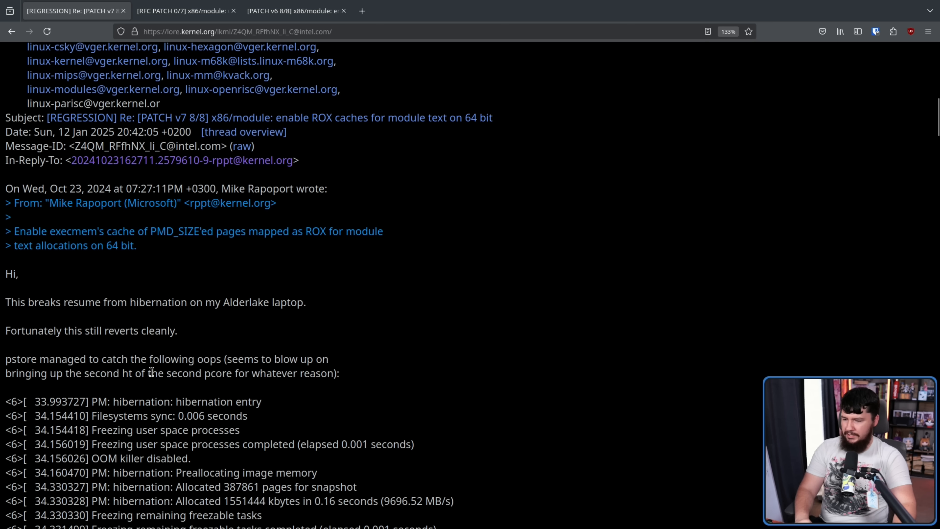
mouse_move(361, 373)
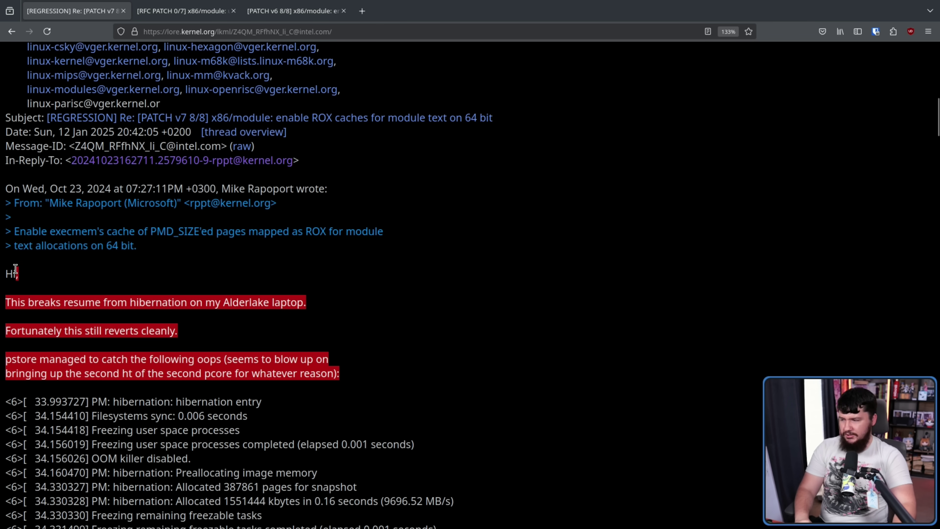
click(358, 374)
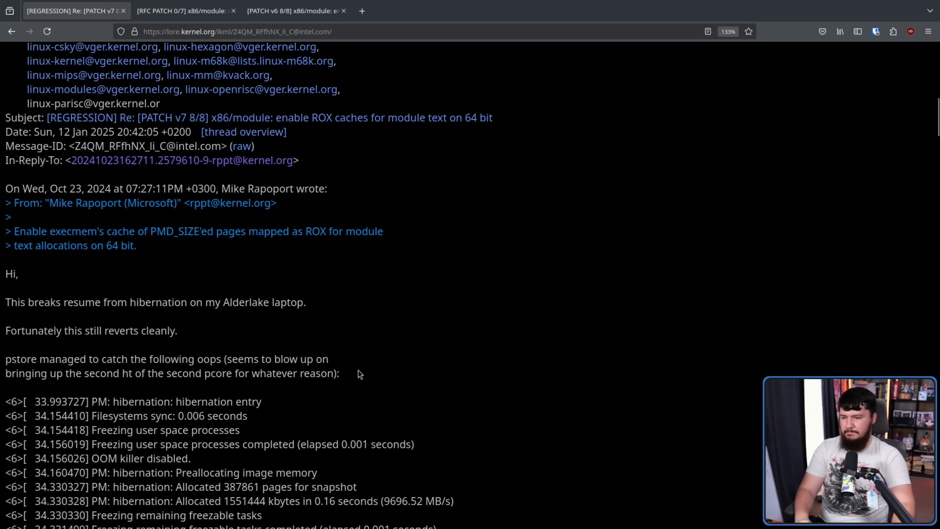
drag(5, 273, 339, 374)
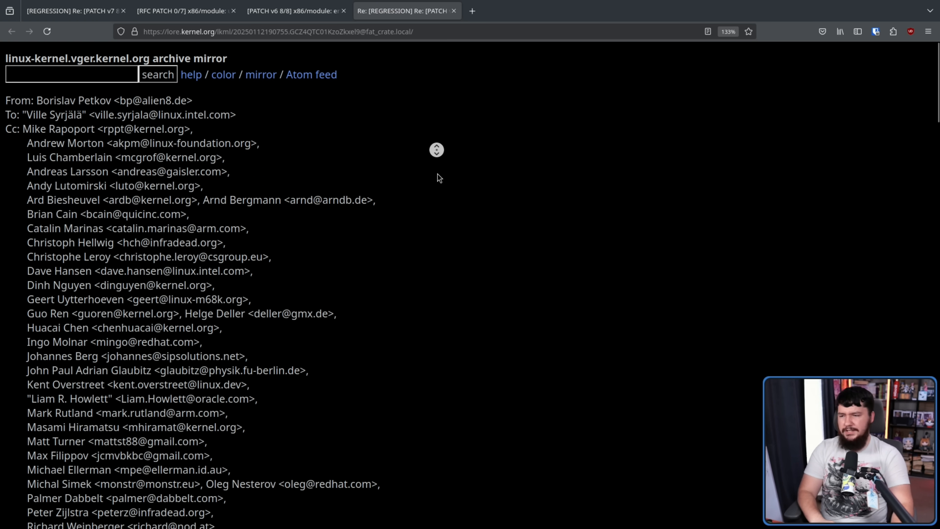
Step: Open the linked lore.kernel.org/all/Z4DwPkcYyZ-tDKwY message on the Xen PV ROX cache fix
scroll(down, 3)
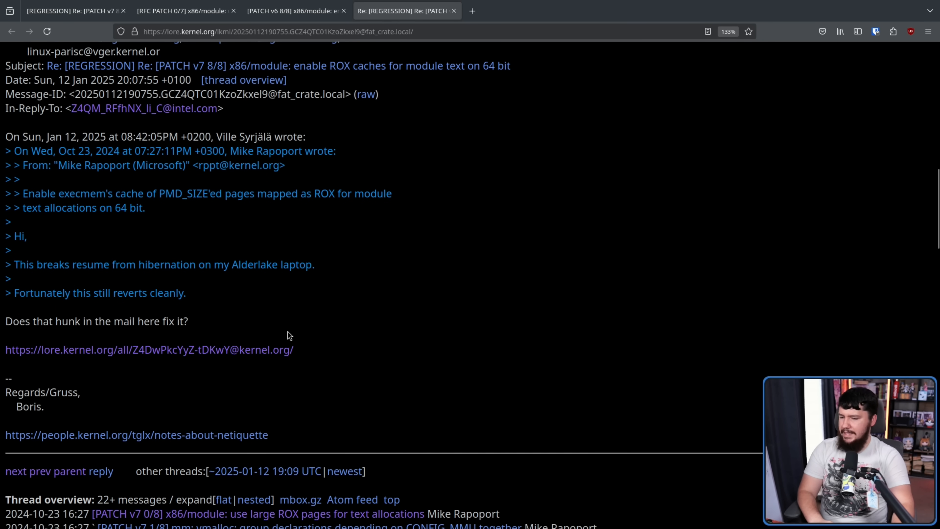
click(146, 351)
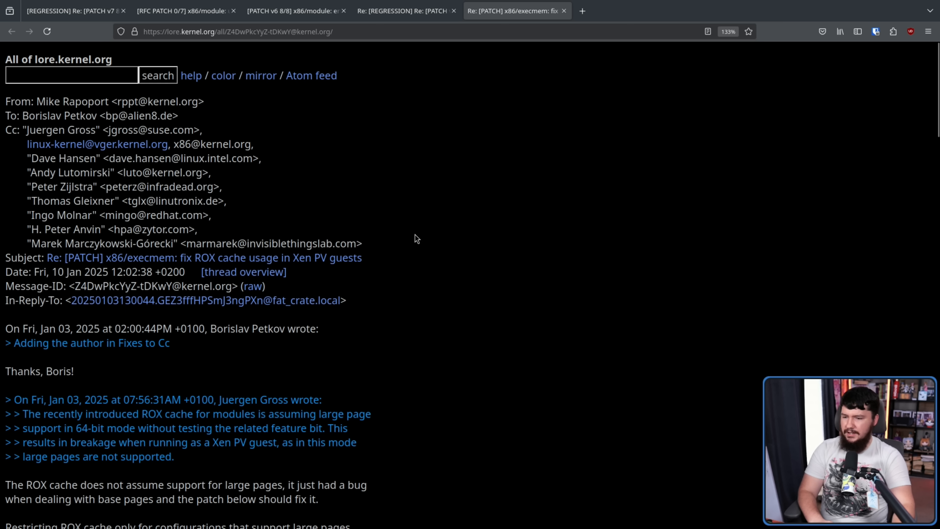
Step: Return to the regression thread tab and open the reply following 'Still blows up with that one'
scroll(down, 3)
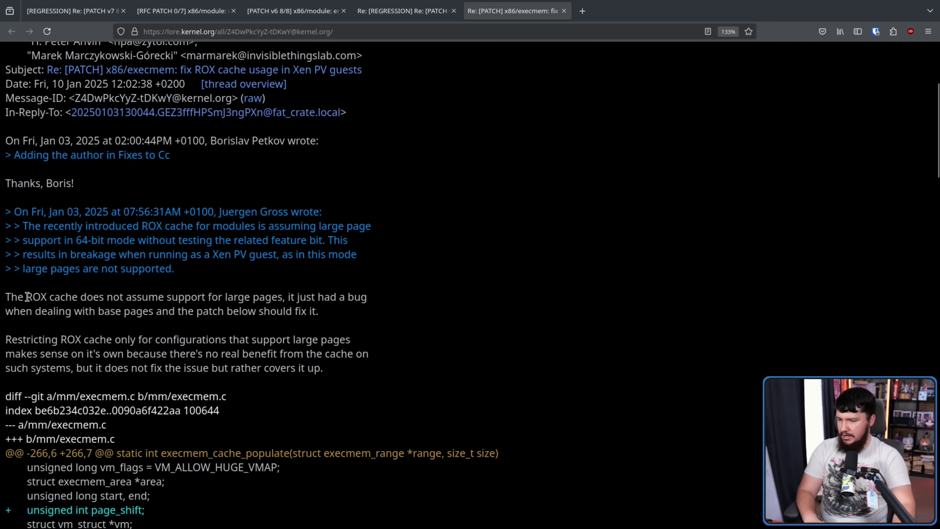
mouse_move(309, 291)
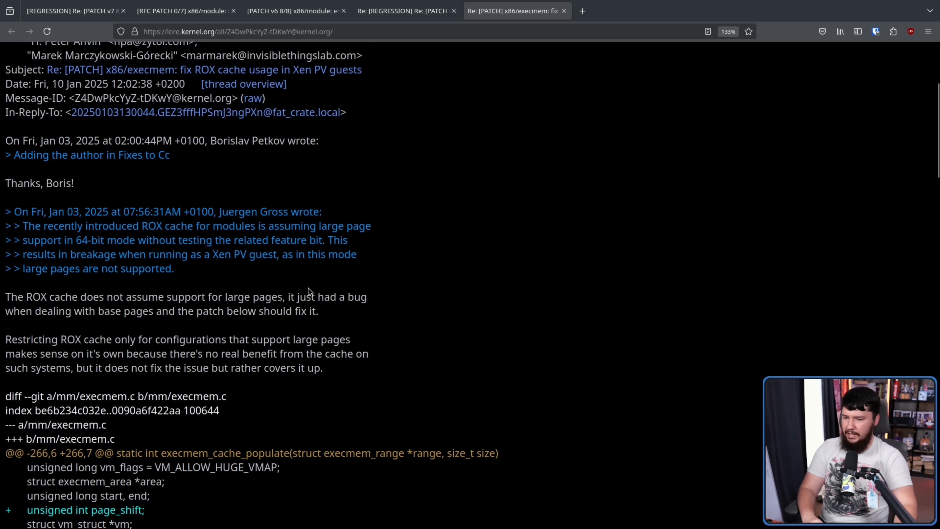
mouse_move(96, 293)
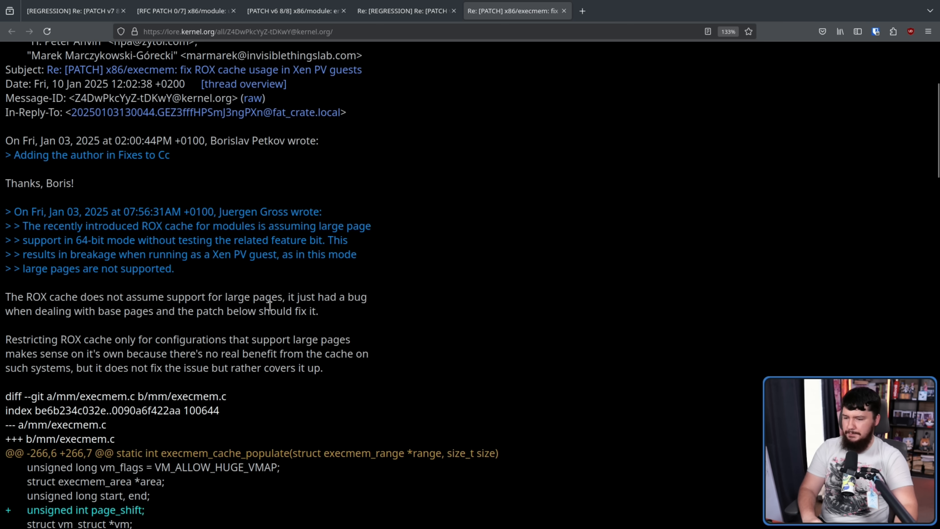
mouse_move(90, 339)
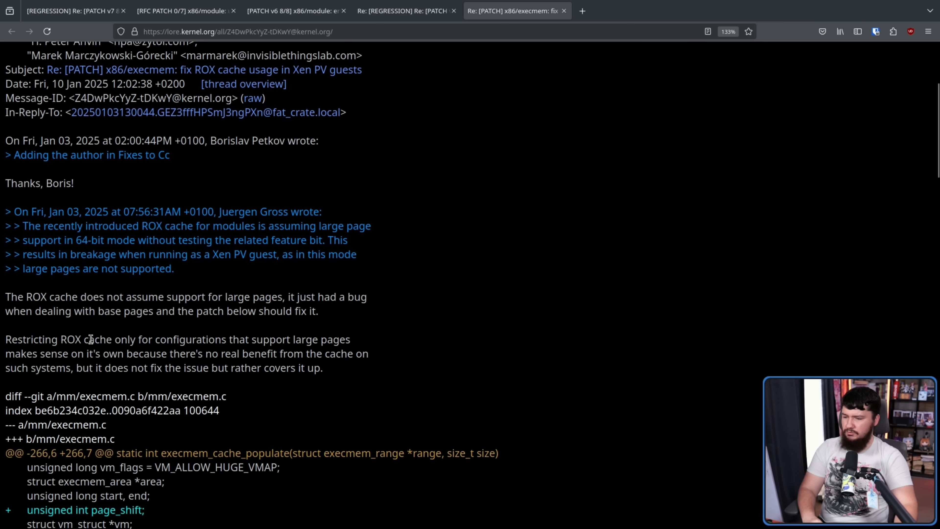
mouse_move(346, 326)
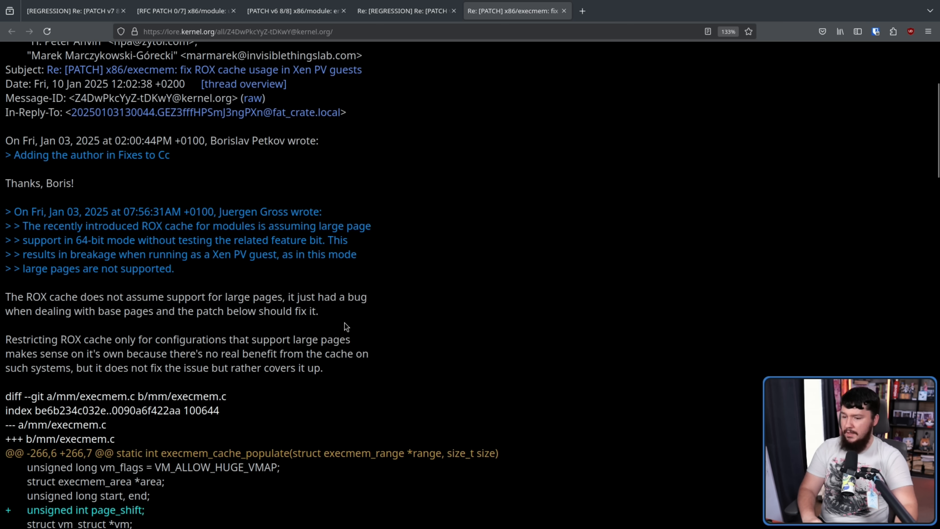
mouse_move(73, 354)
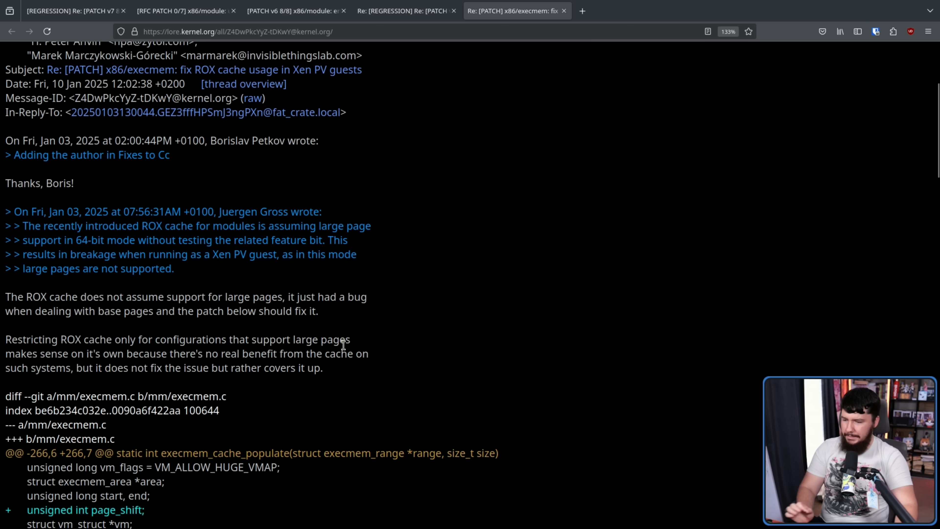
mouse_move(382, 332)
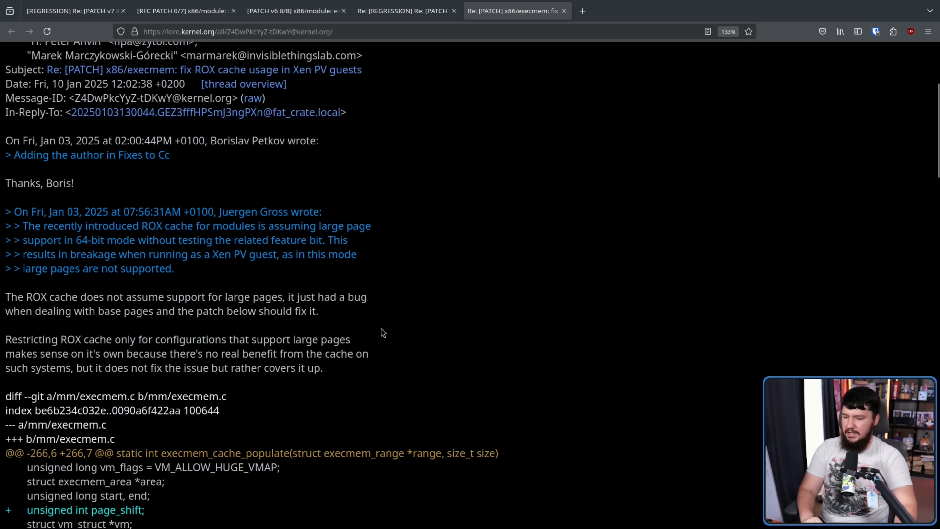
click(74, 11)
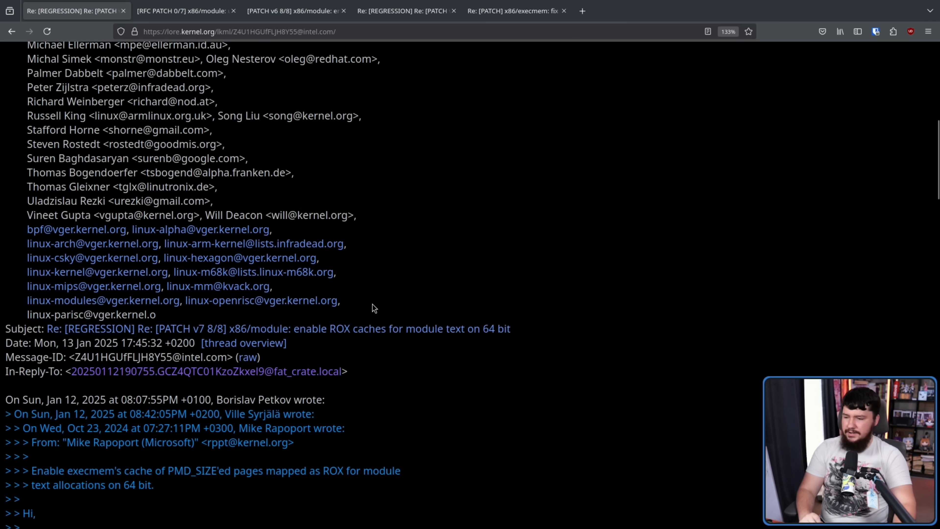
scroll(down, 3)
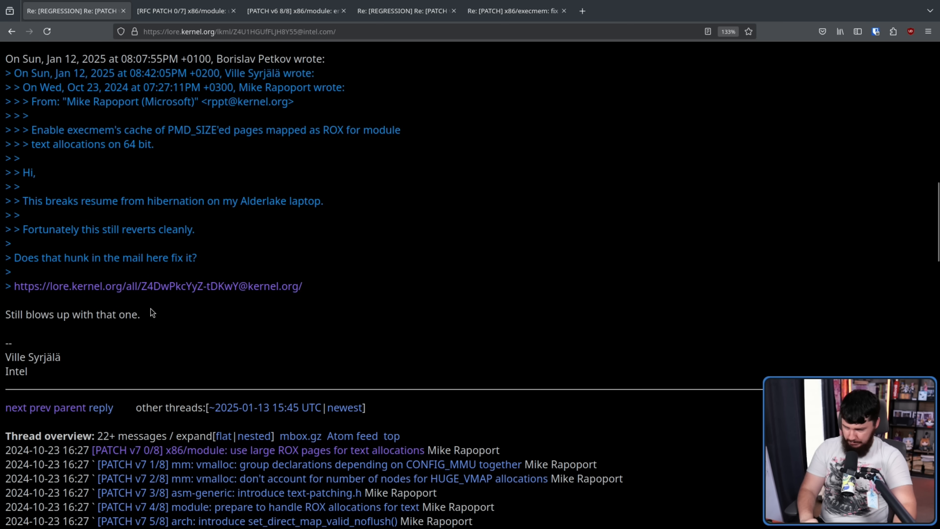
mouse_move(159, 318)
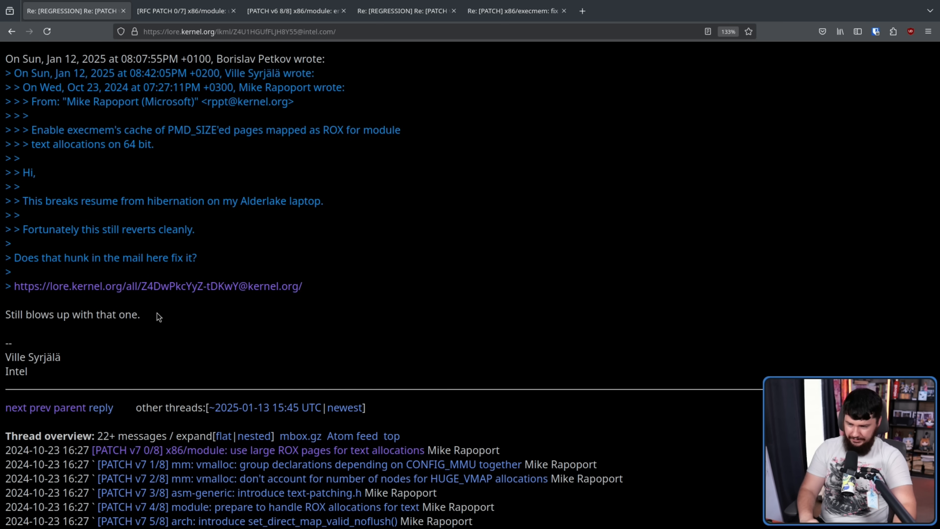
click(144, 286)
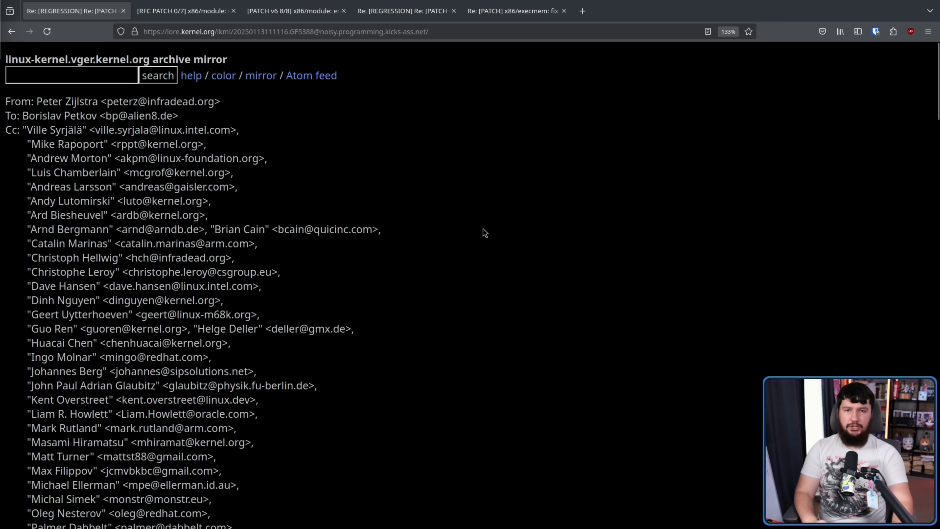
scroll(down, 3)
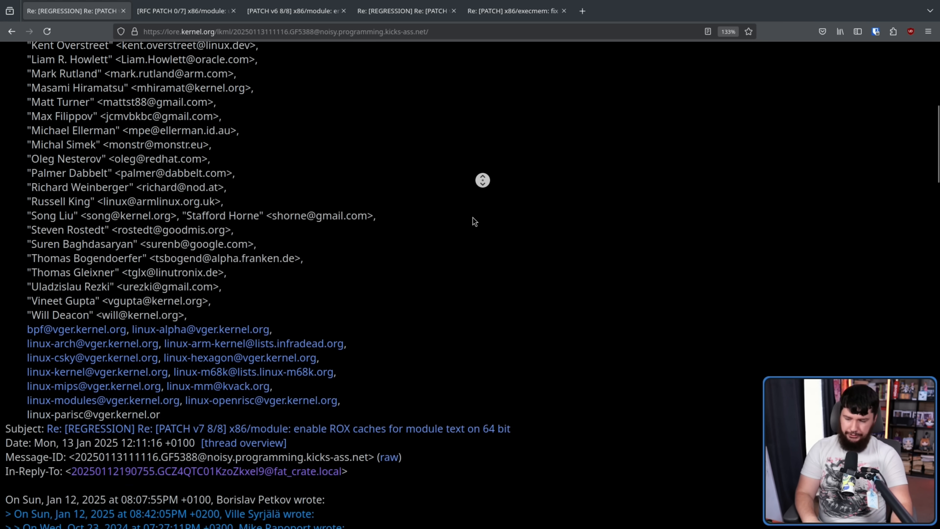
scroll(down, 3)
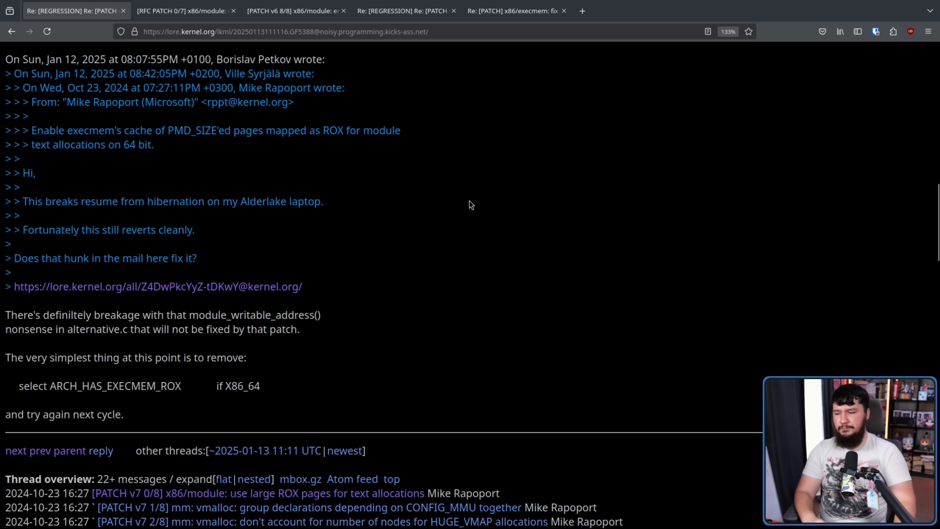
mouse_move(447, 237)
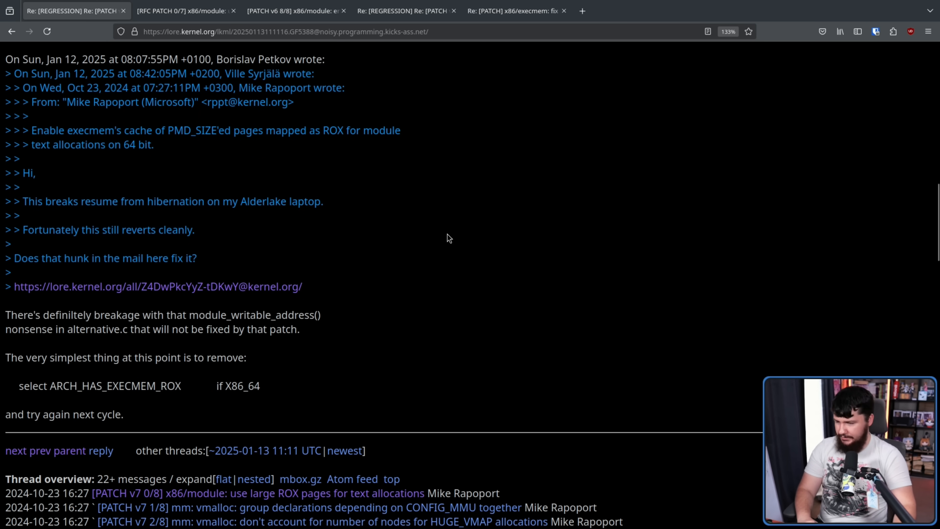
mouse_move(224, 322)
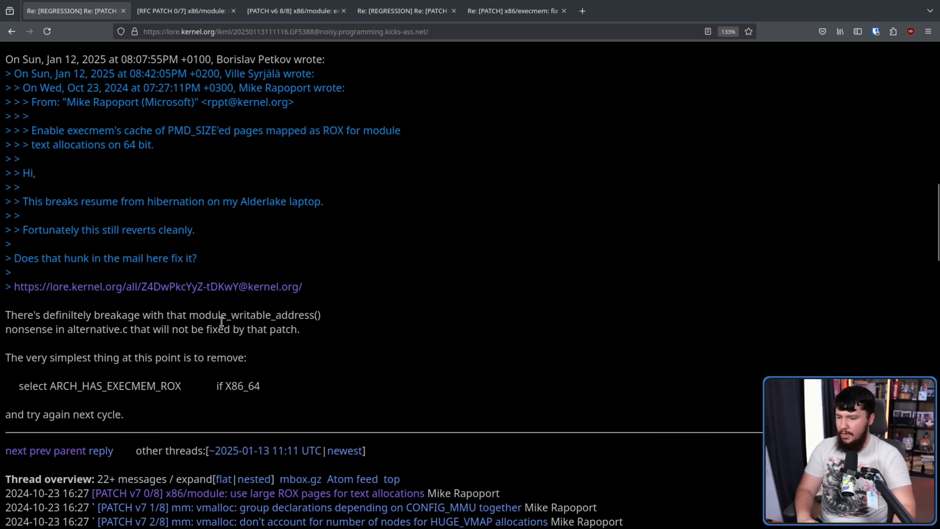
mouse_move(308, 340)
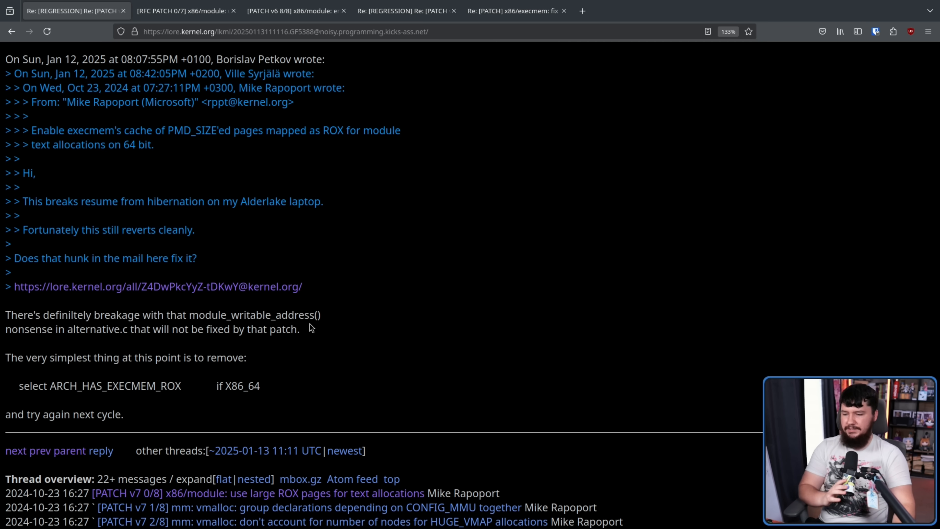
mouse_move(30, 387)
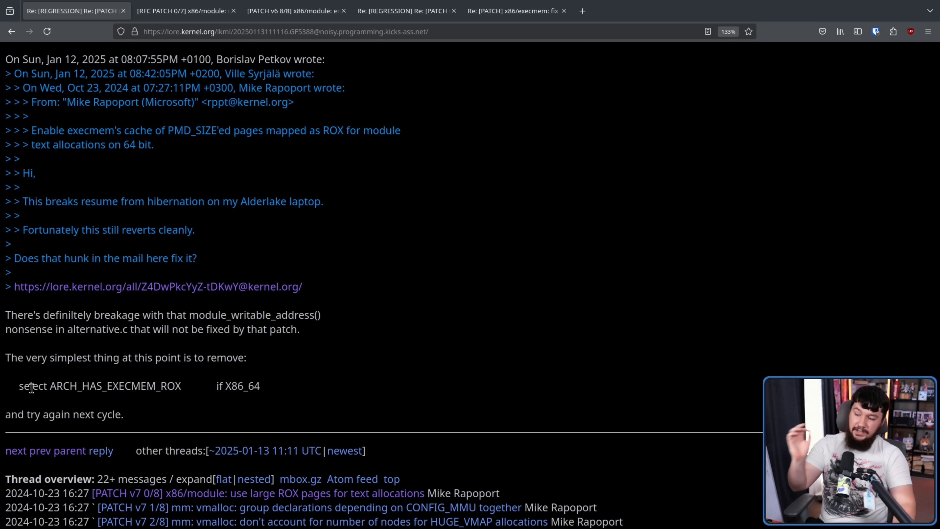
mouse_move(252, 386)
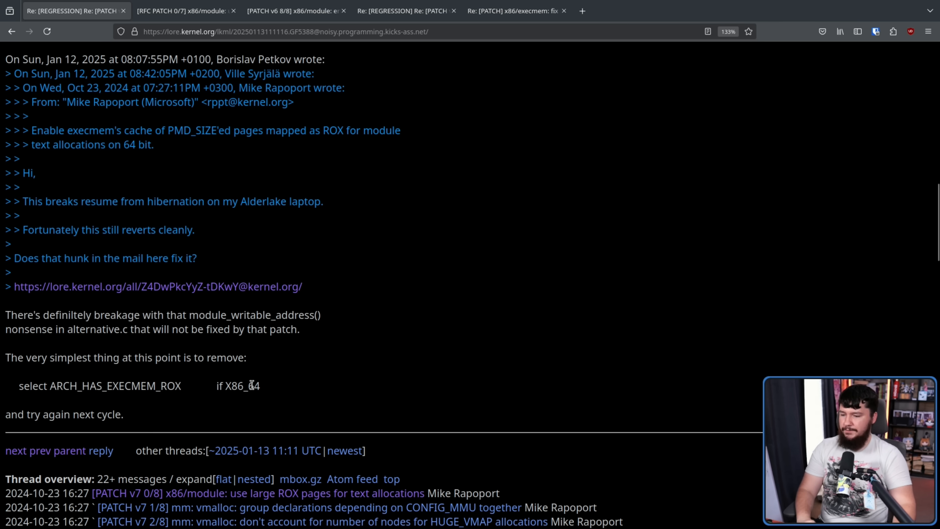
drag(29, 414, 123, 414)
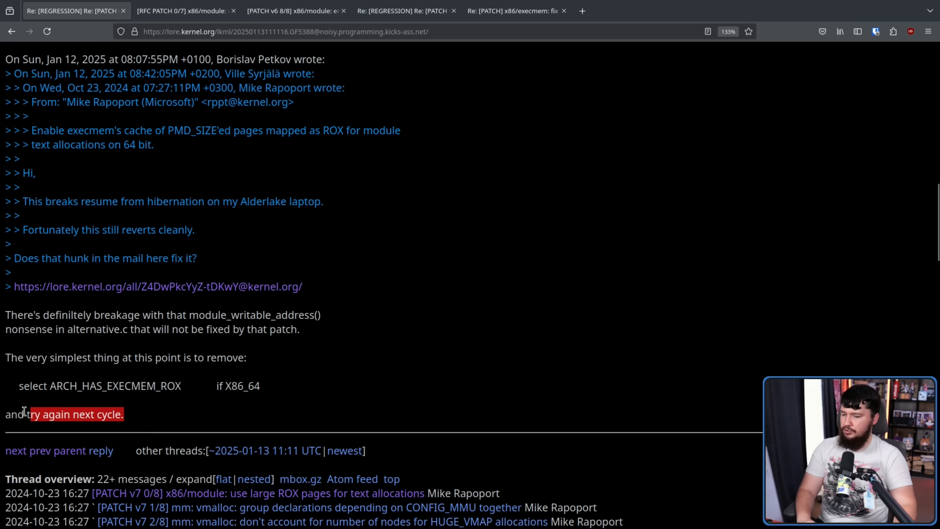
click(130, 420)
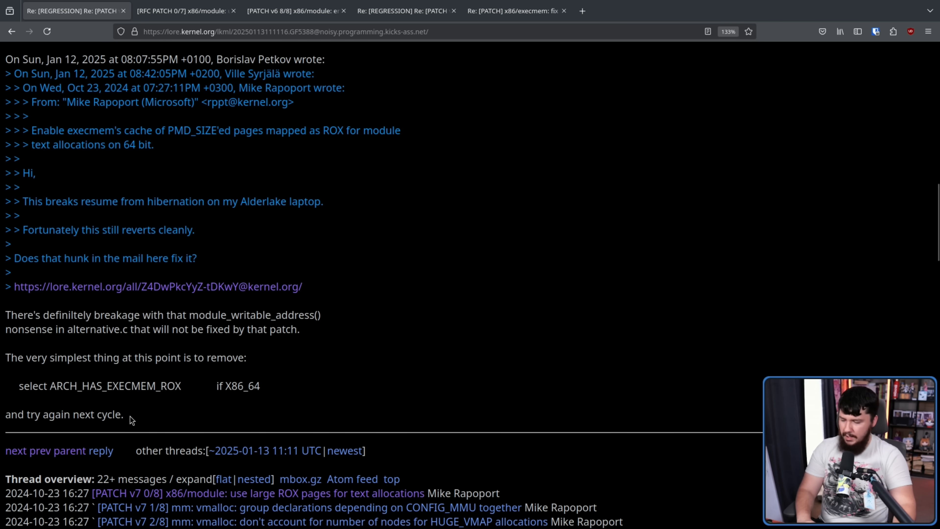
drag(5, 358, 124, 414)
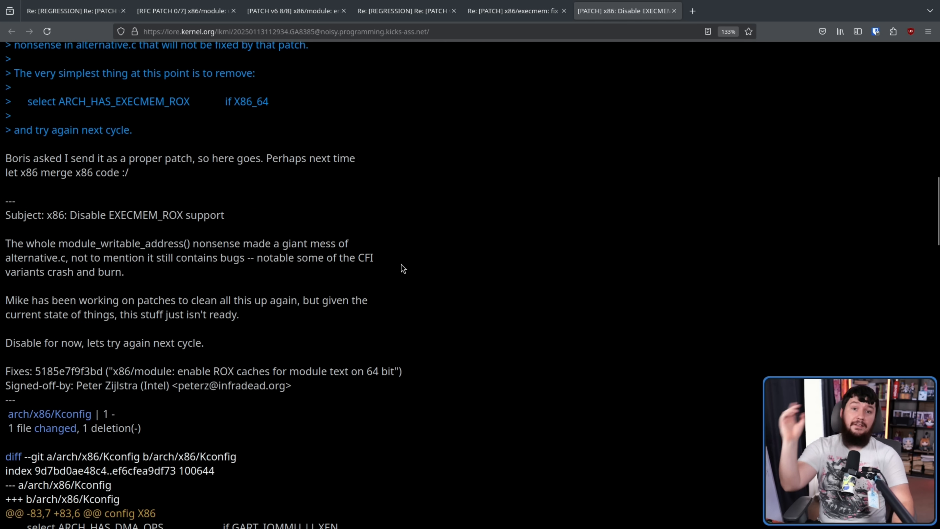
Step: Select the sentence about some CFI variants crashing and burning, then clear the selection
drag(296, 257, 373, 257)
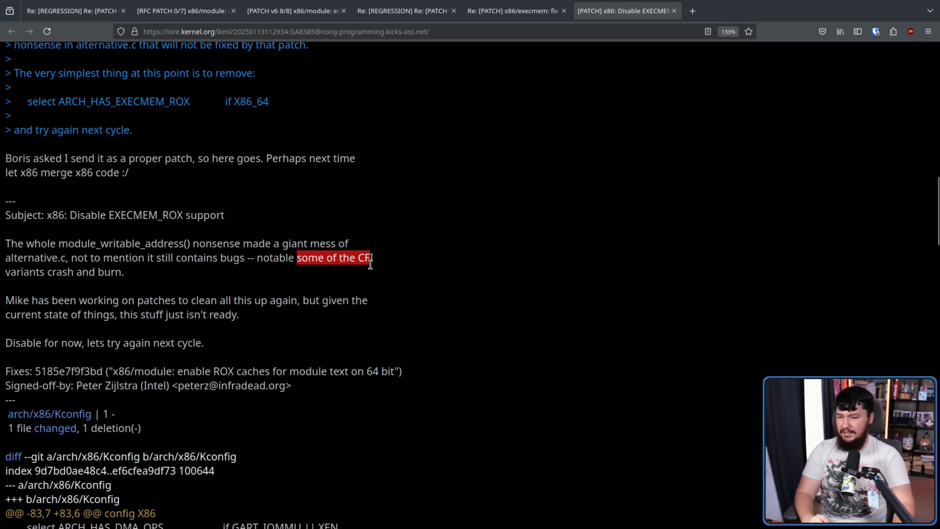
drag(370, 258, 122, 272)
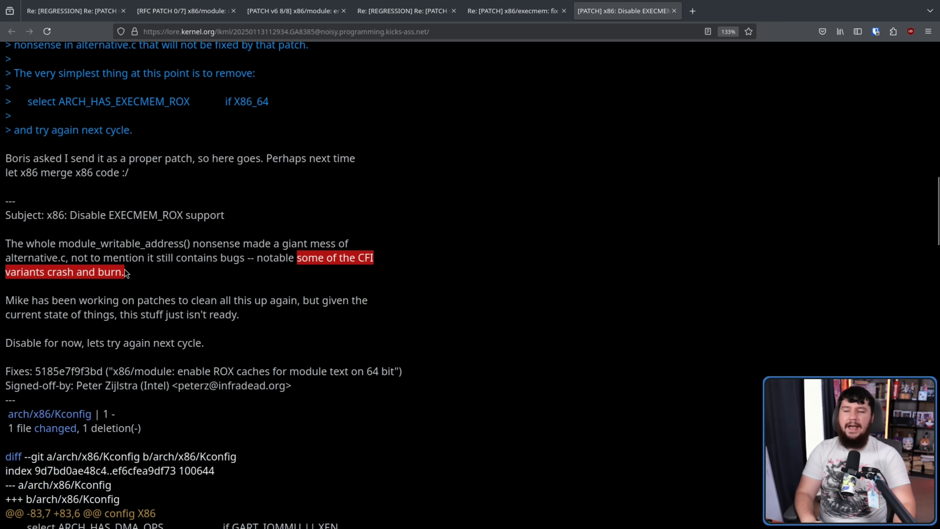
click(191, 276)
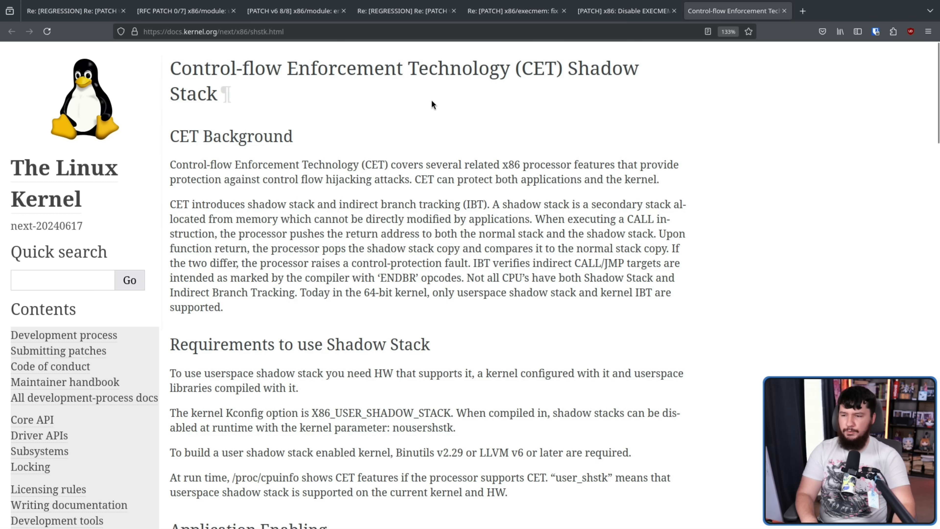
mouse_move(564, 67)
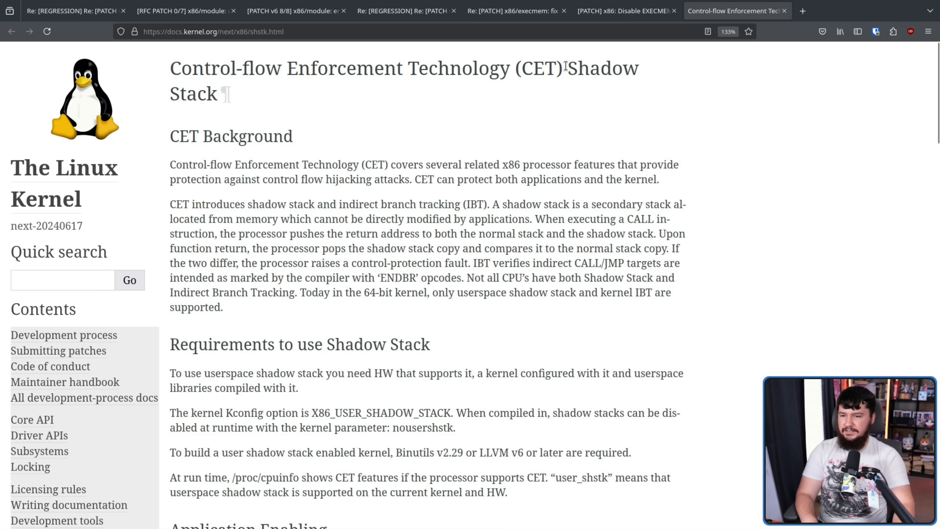
mouse_move(675, 113)
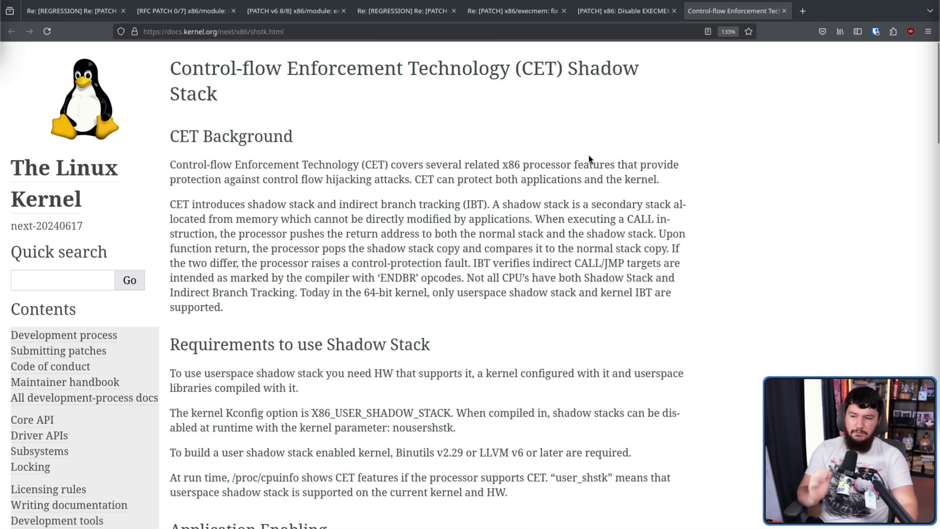
mouse_move(661, 154)
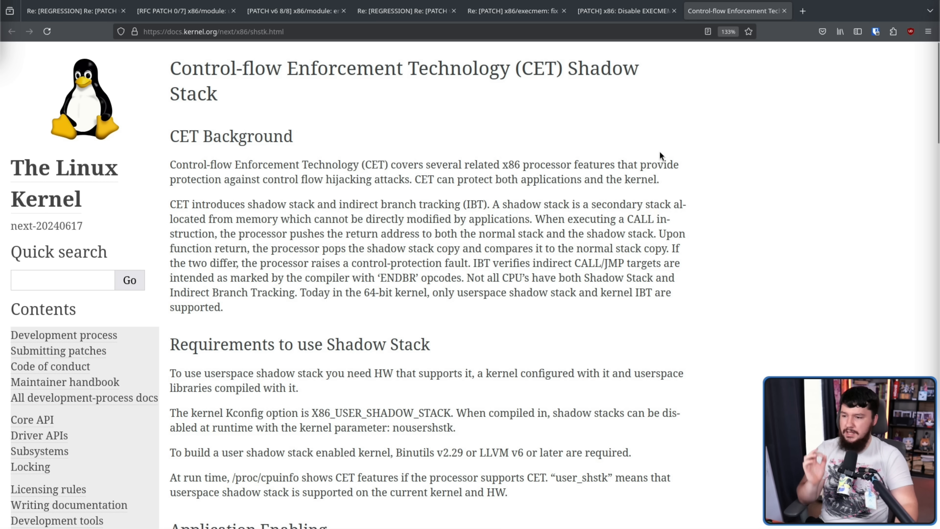
mouse_move(415, 168)
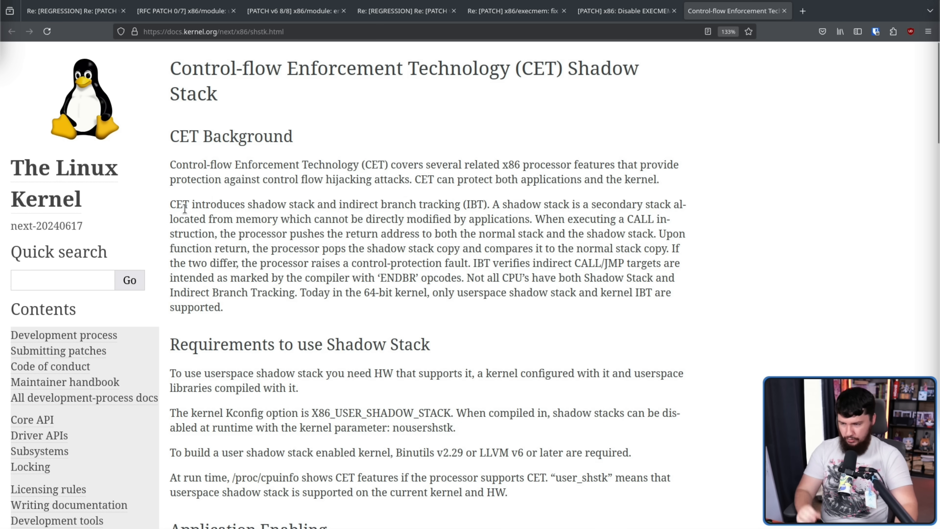
mouse_move(307, 194)
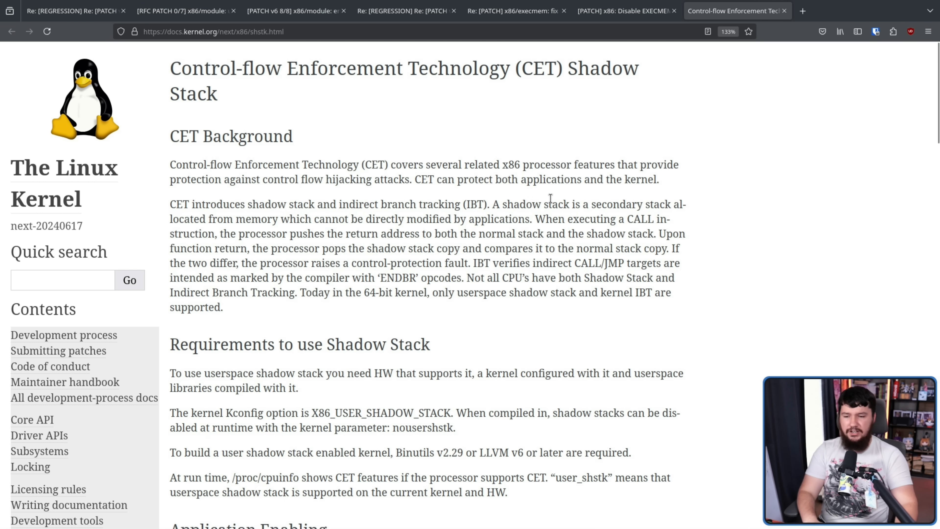
mouse_move(267, 201)
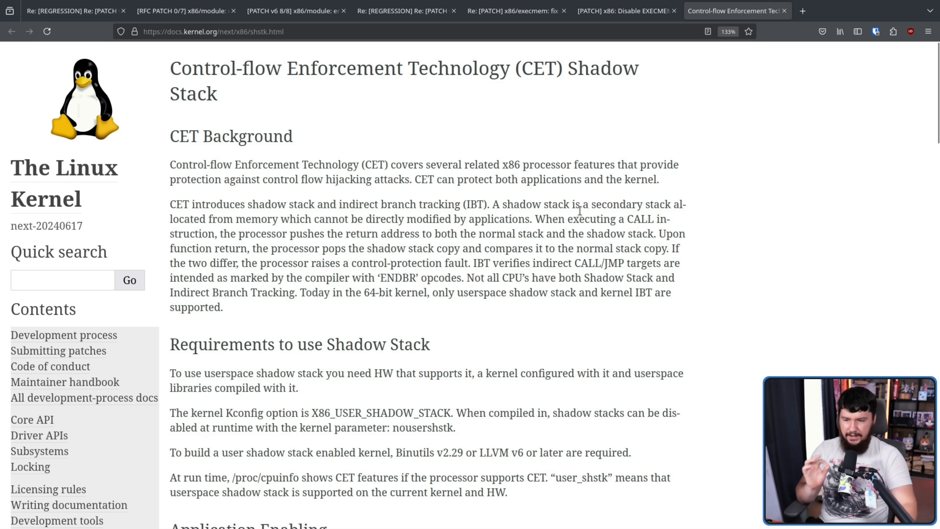
mouse_move(239, 234)
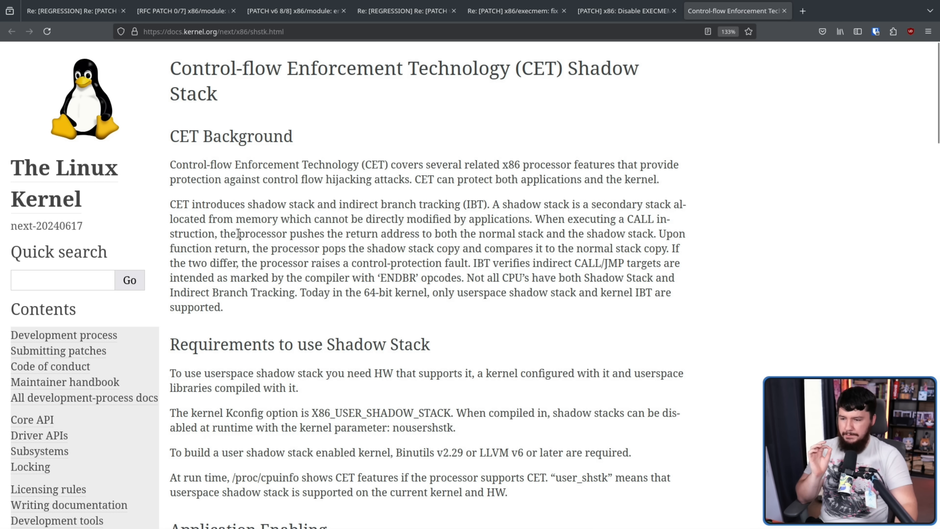
mouse_move(402, 216)
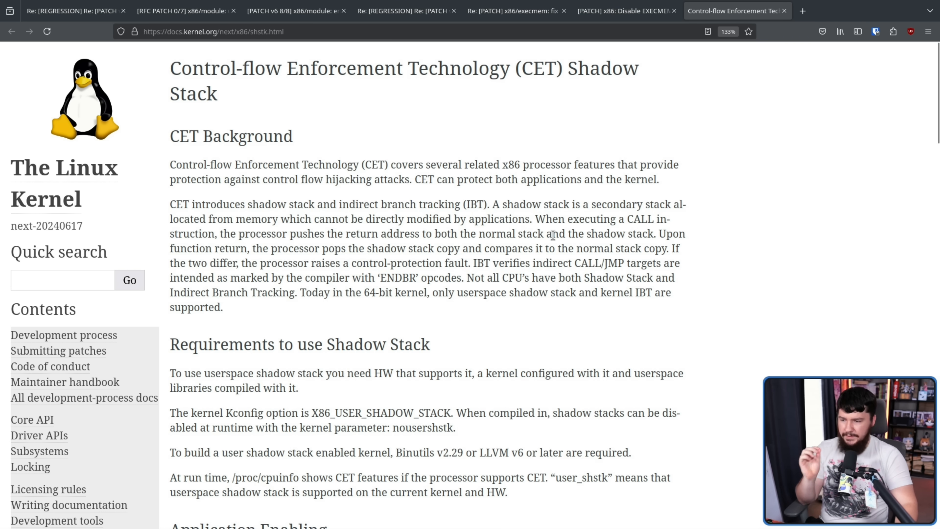
mouse_move(358, 263)
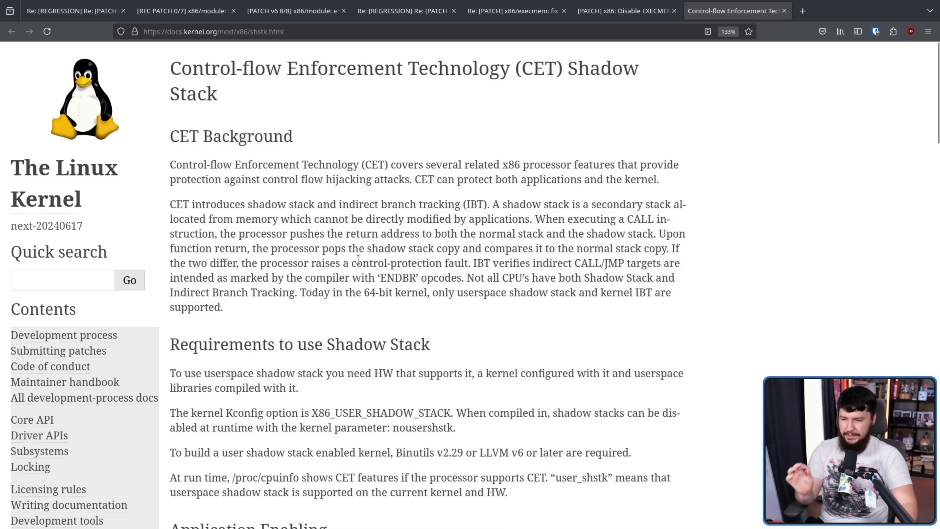
mouse_move(508, 263)
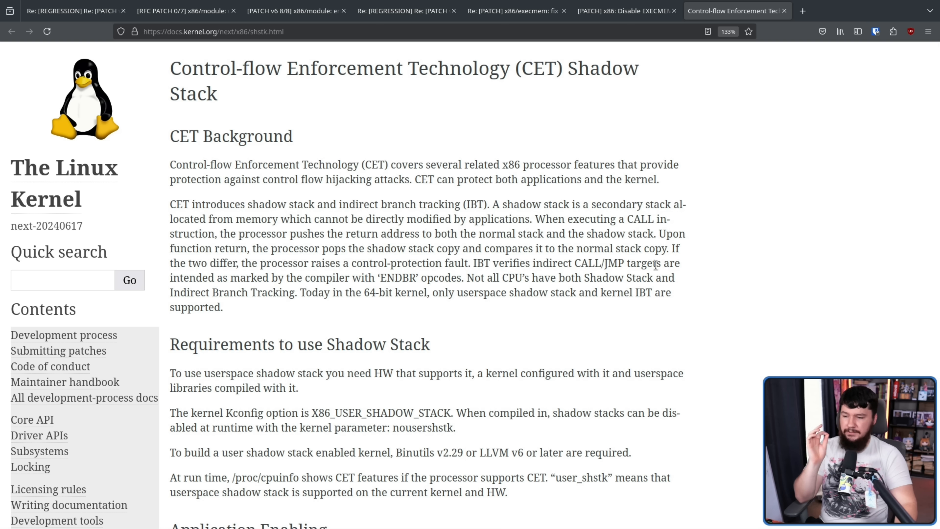
mouse_move(456, 282)
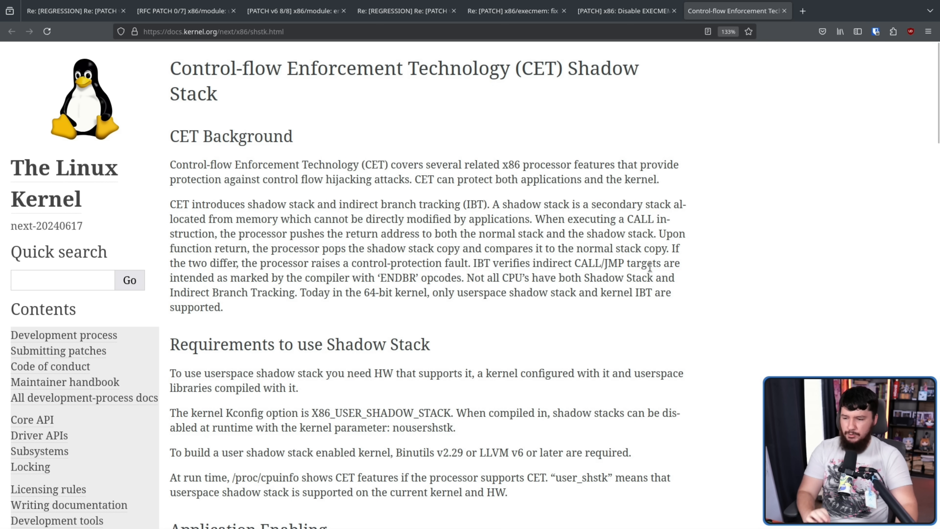
mouse_move(359, 296)
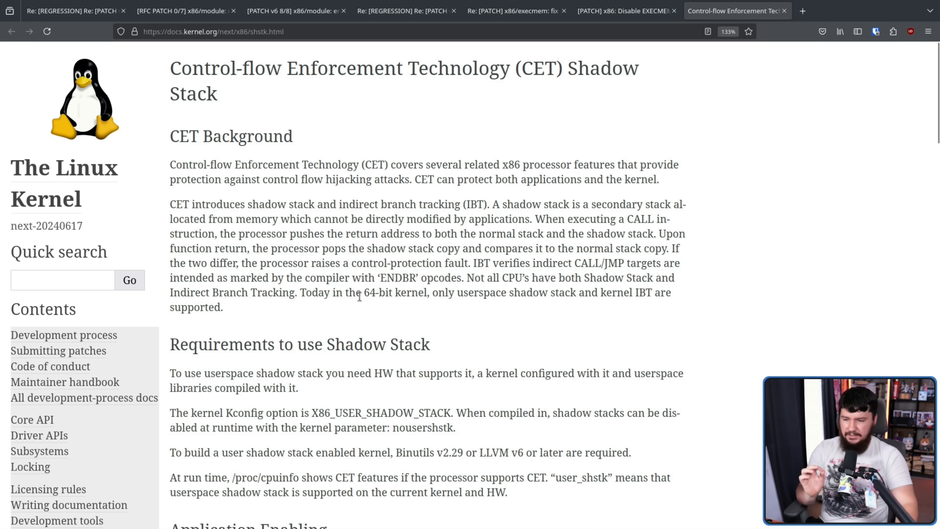
mouse_move(469, 289)
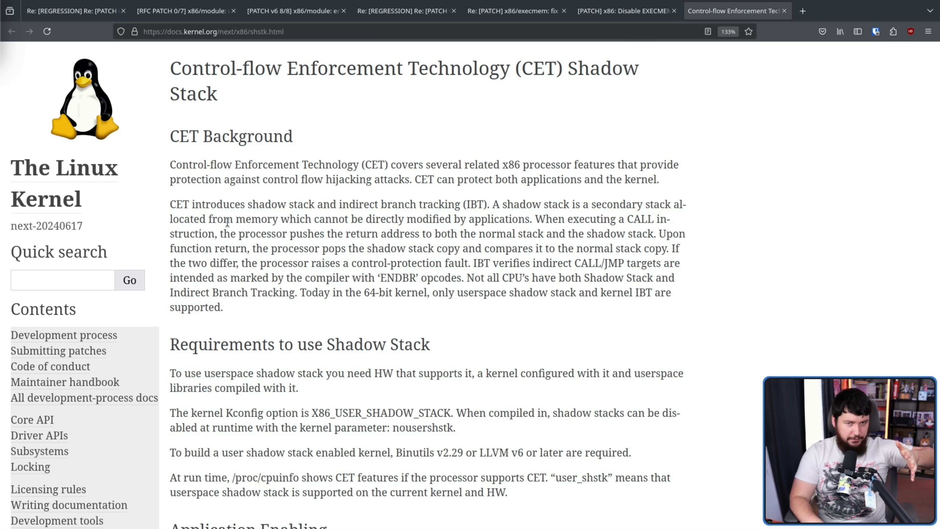
Step: Switch from the CET Shadow Stack docs back to the Disable EXECMEM_ROX patch tab
click(623, 11)
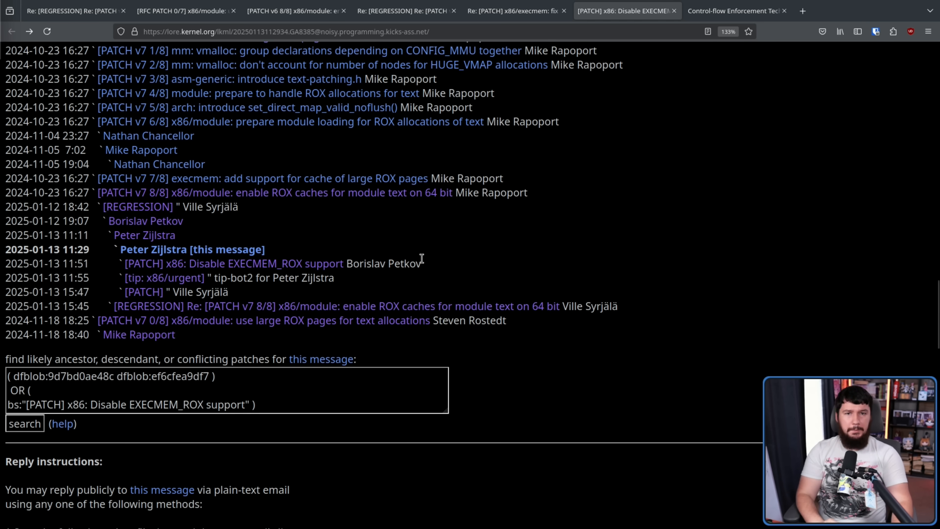
mouse_move(296, 260)
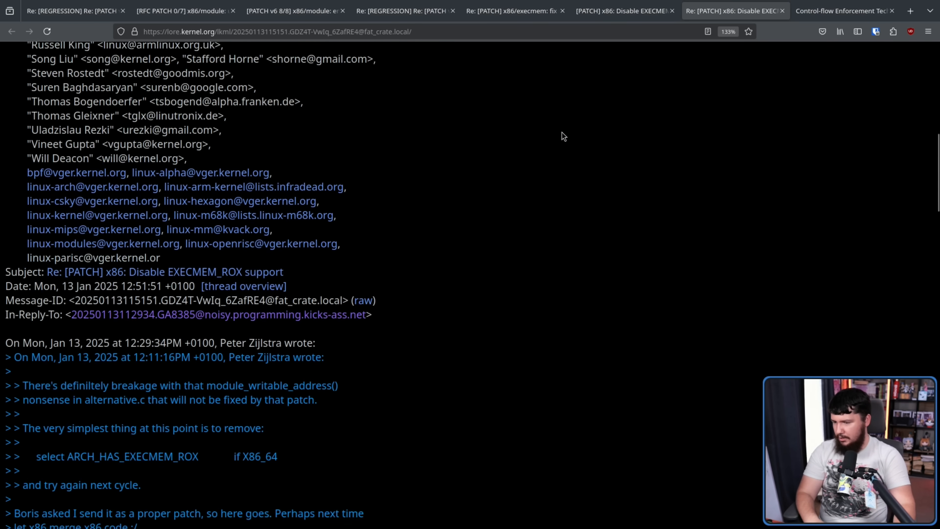
Step: Scroll to Borislav Petkov's reply text complaining about the missing x86 maintainer Ack
scroll(down, 3)
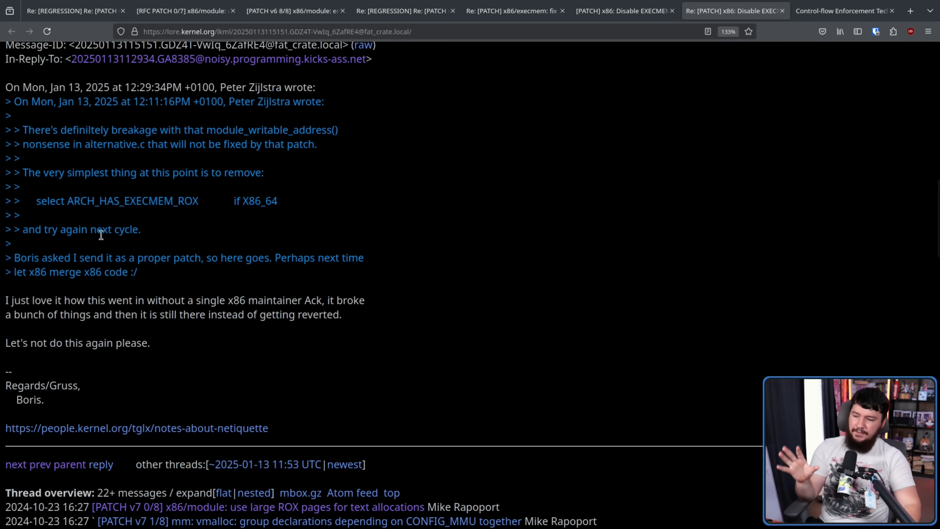
mouse_move(97, 224)
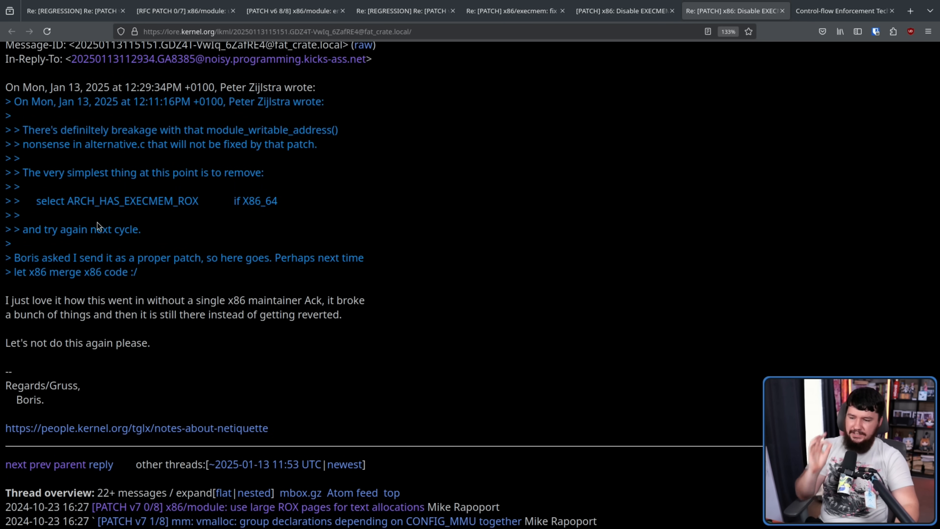
mouse_move(354, 242)
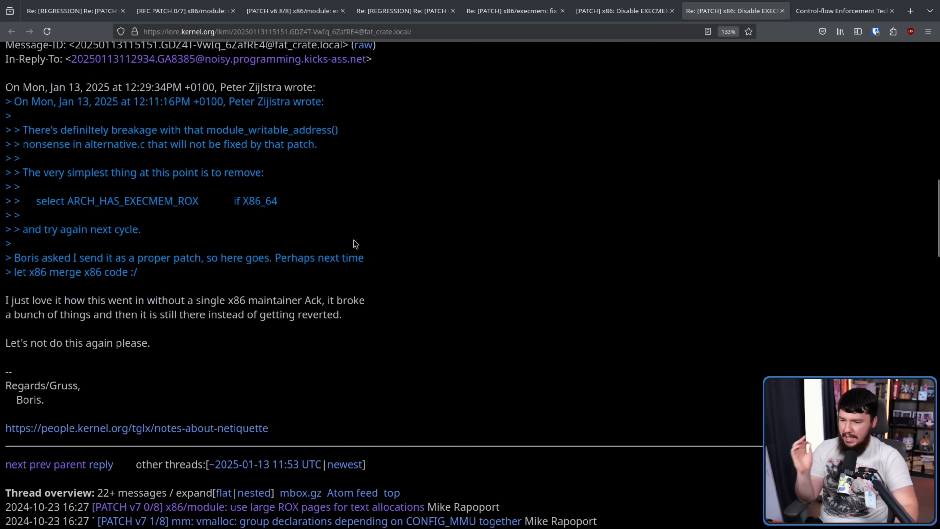
mouse_move(359, 238)
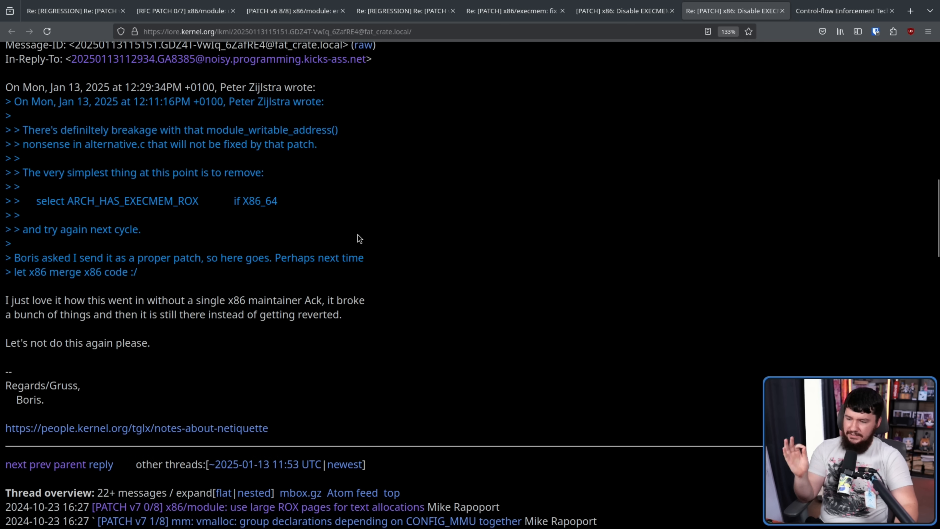
mouse_move(398, 236)
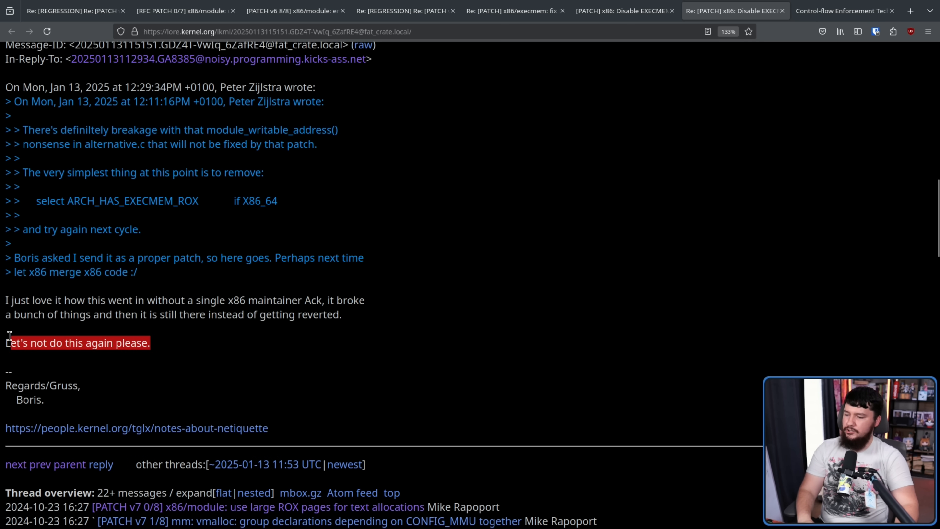
mouse_move(157, 343)
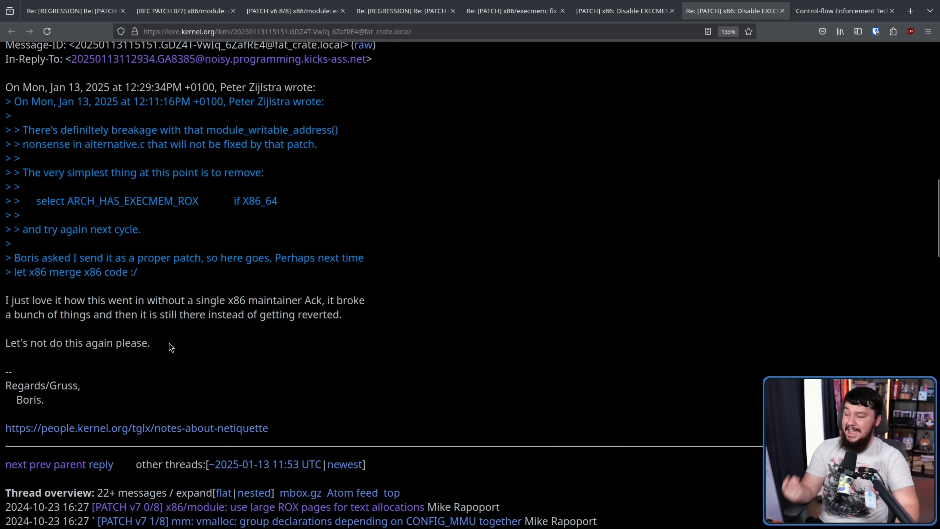
mouse_move(186, 343)
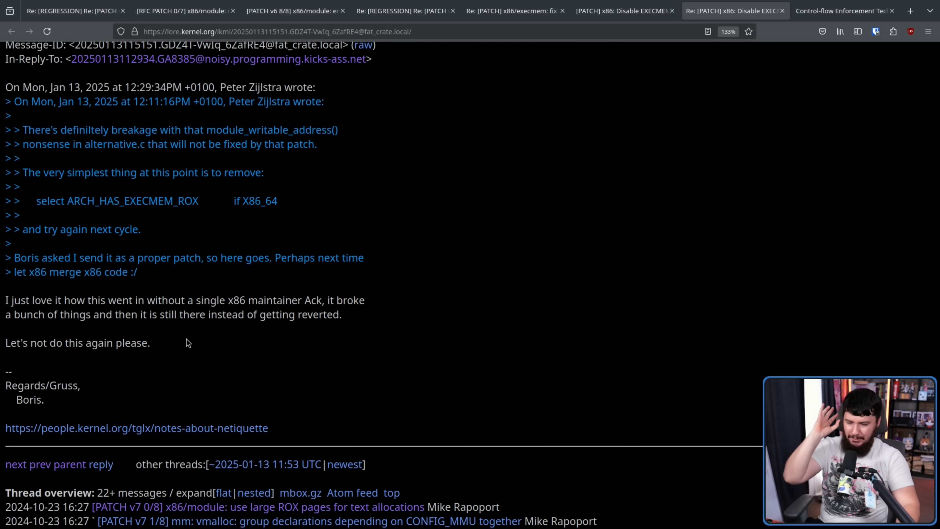
mouse_move(251, 333)
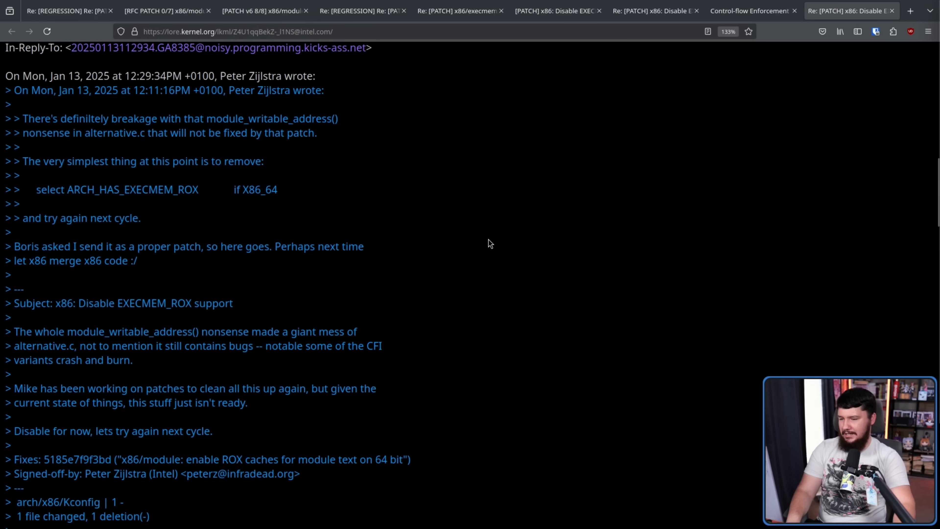
Step: Scroll to Ville Syrjälä's Tested-by line confirming the patch fixes hibernate
scroll(down, 3)
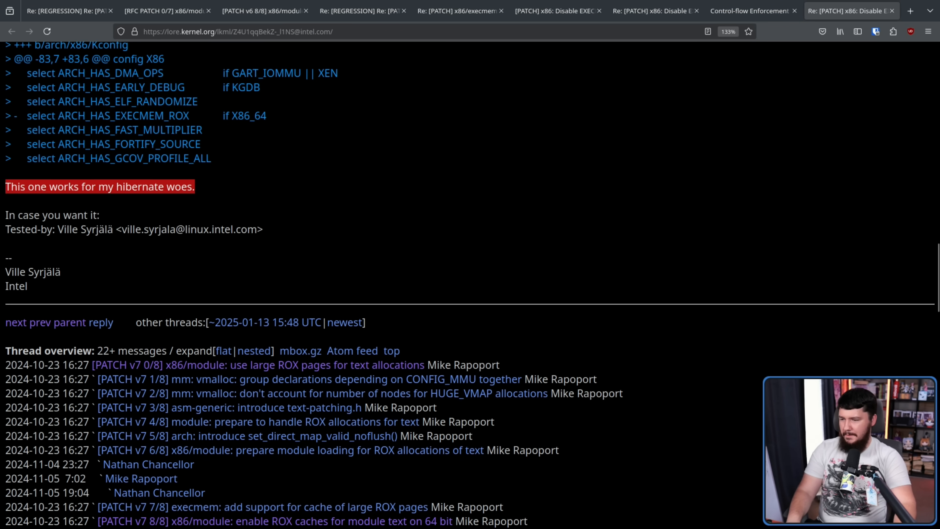